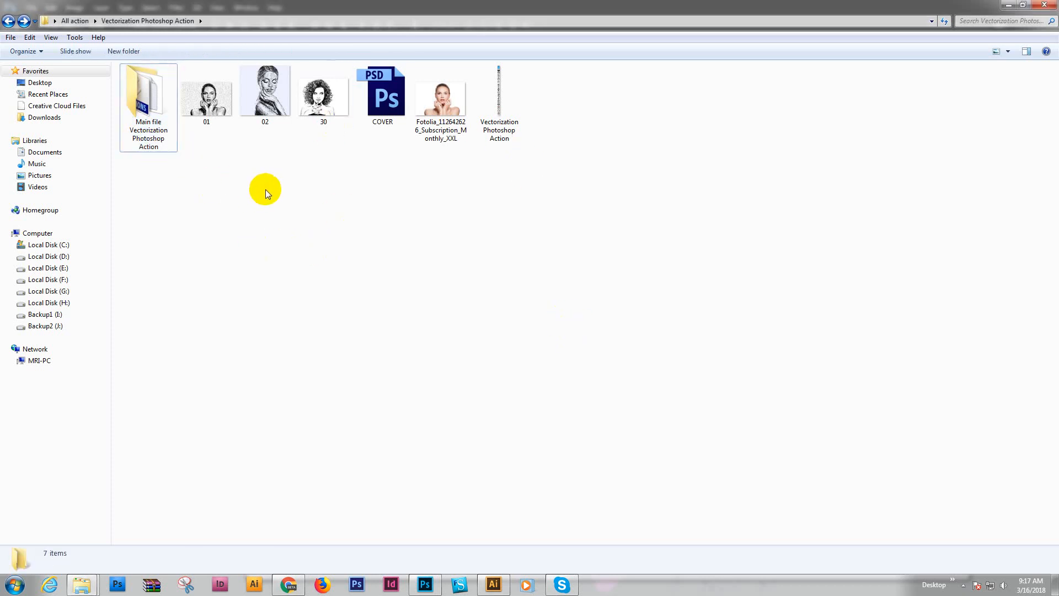
# Preview the sample ink portraits in the action folder, stepping back through earlier ones.
pyautogui.doubleClick(323, 89)
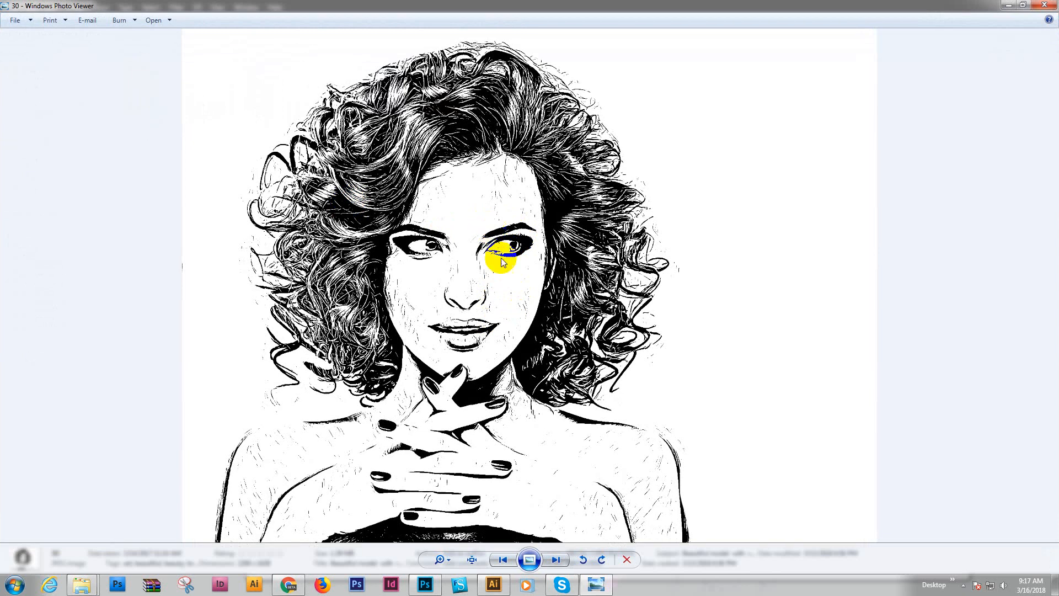
pyautogui.click(502, 559)
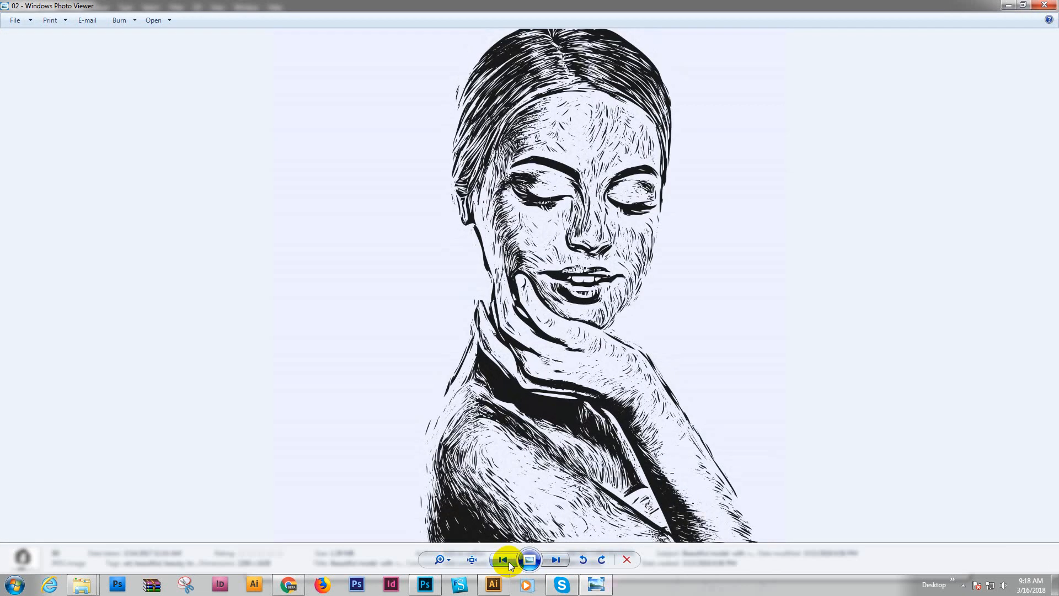
pyautogui.click(501, 559)
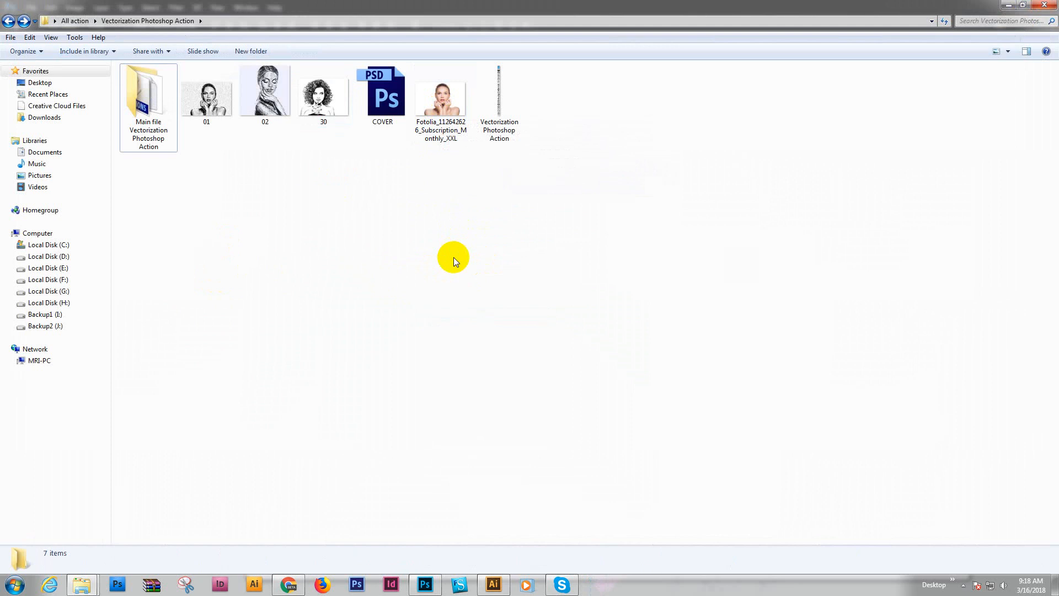
pyautogui.moveTo(453, 262)
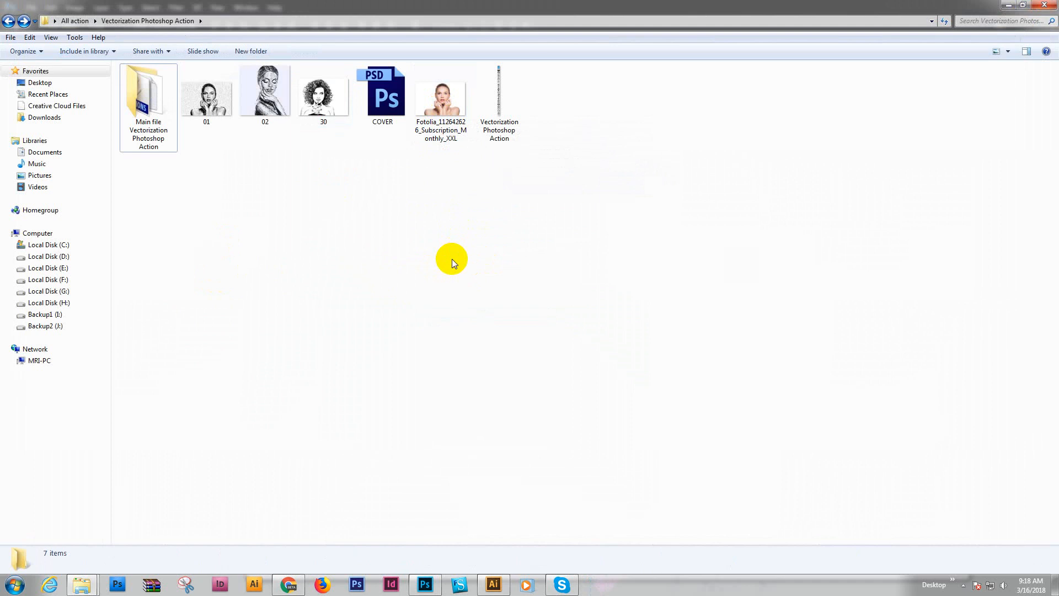
pyautogui.moveTo(454, 273)
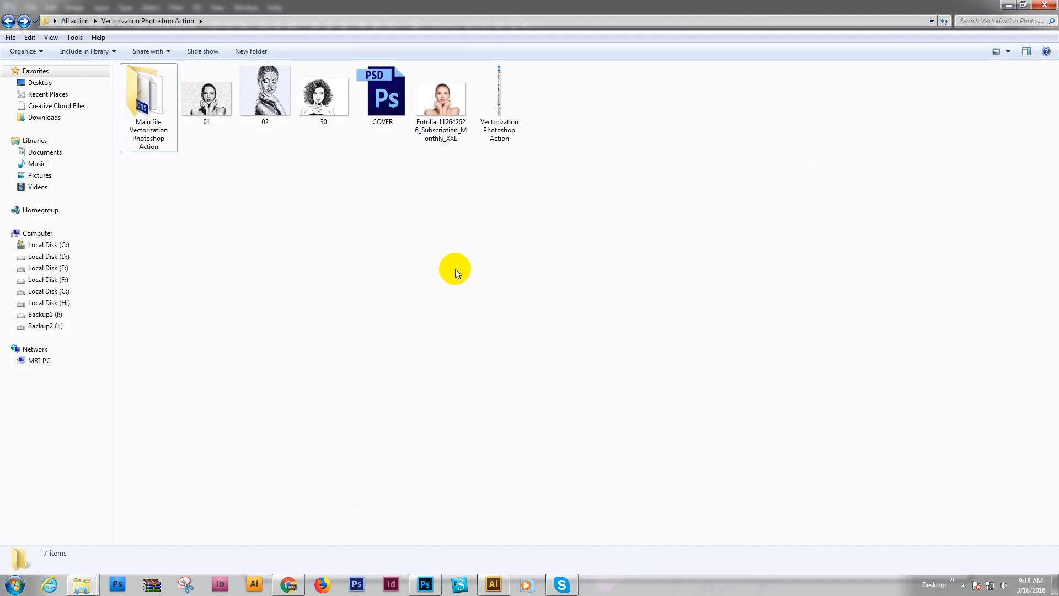
pyautogui.moveTo(458, 271)
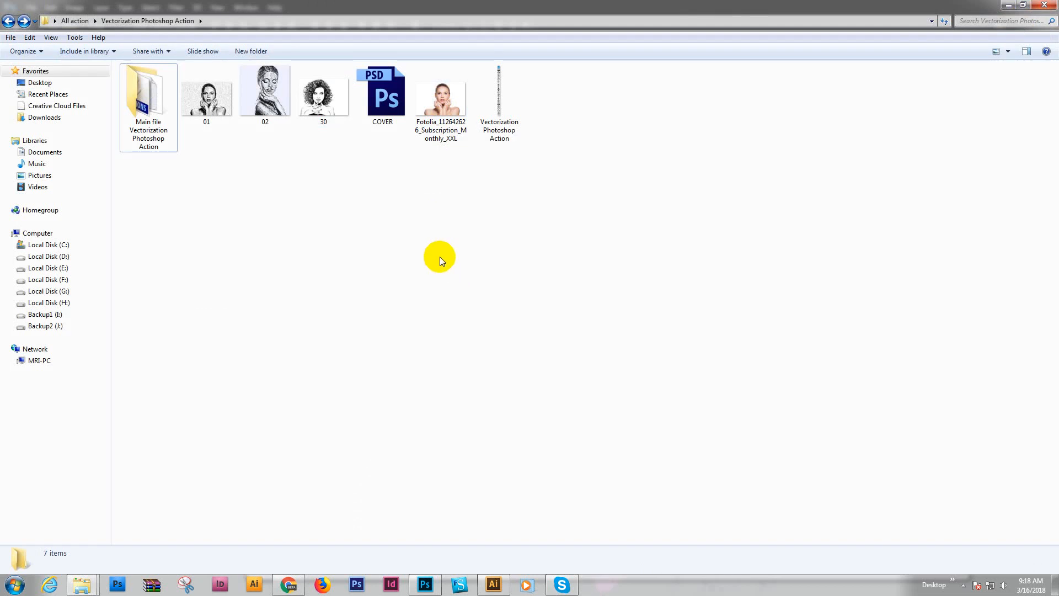
# Open the Fotolia model photo in Photoshop as a single Background layer, then return to Explorer.
pyautogui.rightClick(439, 261)
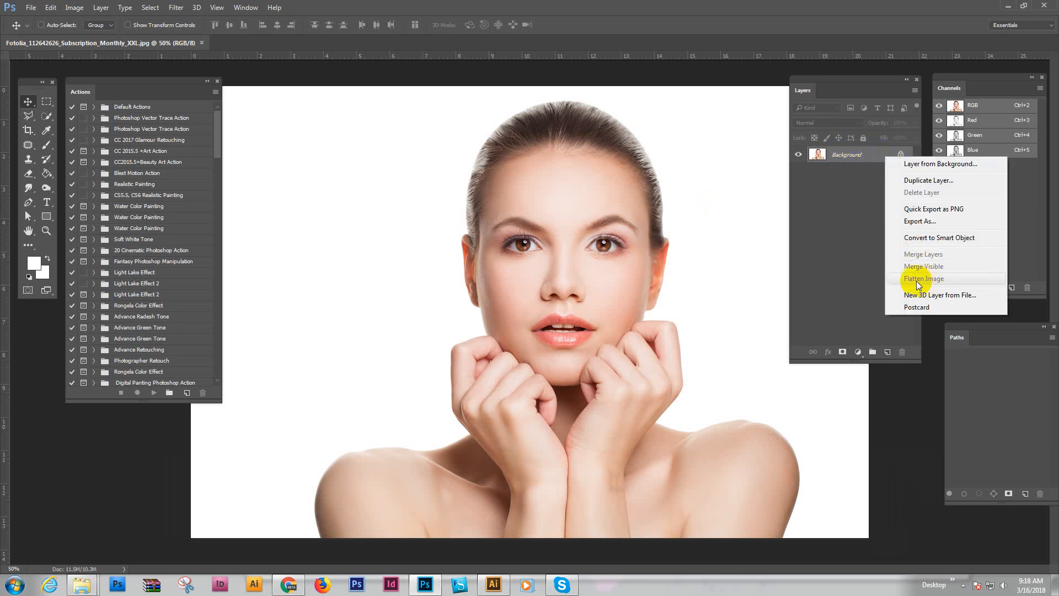
pyautogui.moveTo(927, 285)
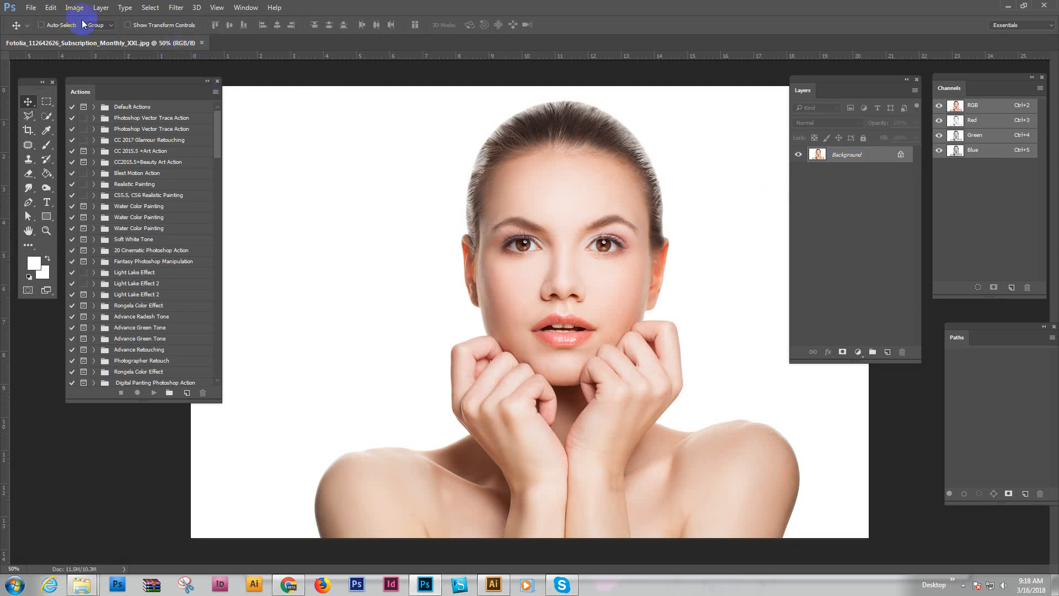
pyautogui.click(74, 8)
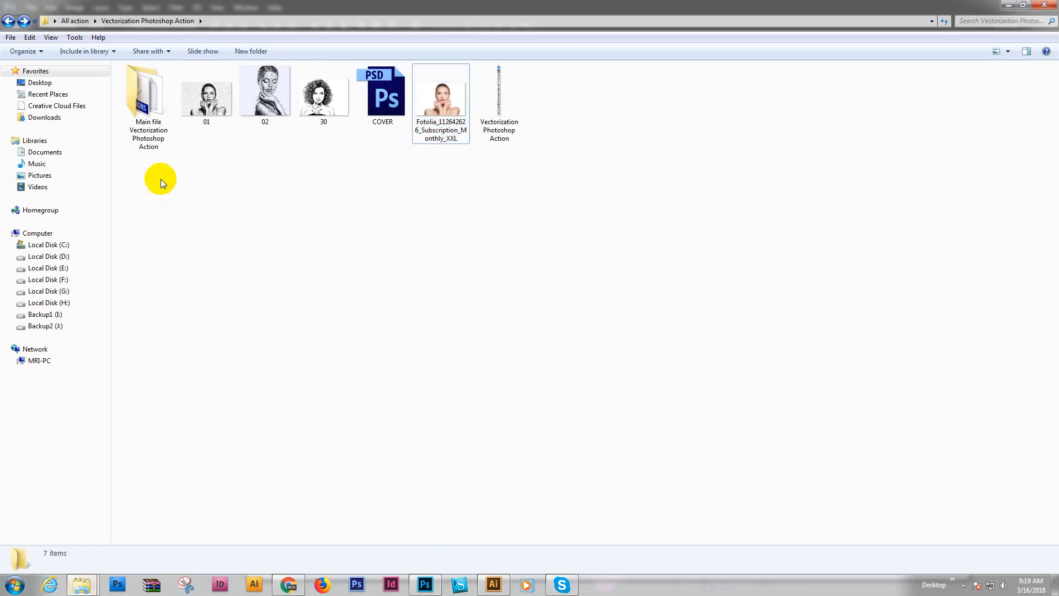
# Load the CC2015.5+ Vectorization .atn file from the Main file folder into Photoshop's actions.
pyautogui.doubleClick(148, 92)
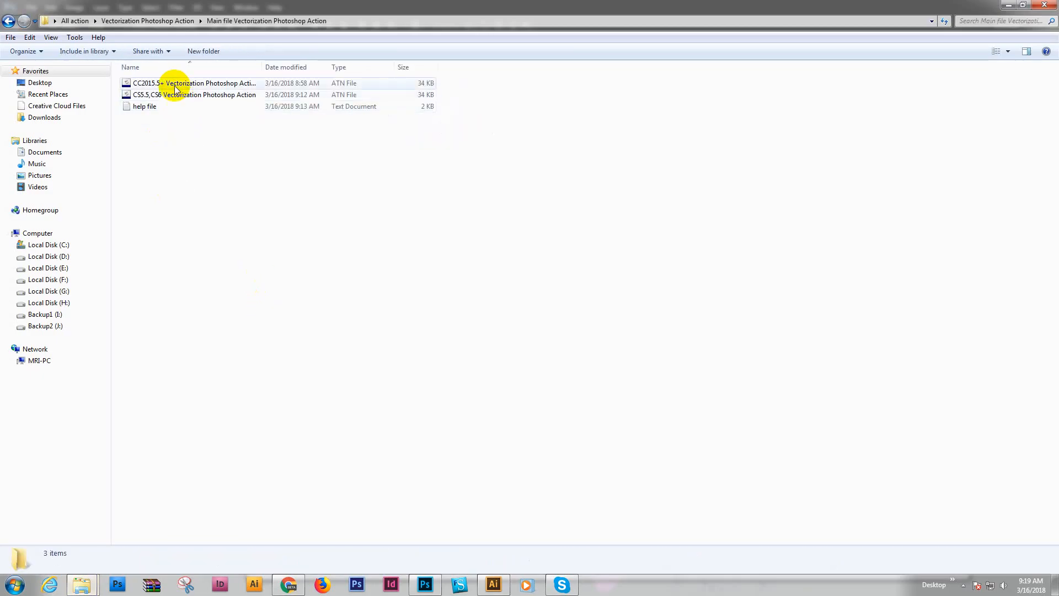
pyautogui.click(194, 95)
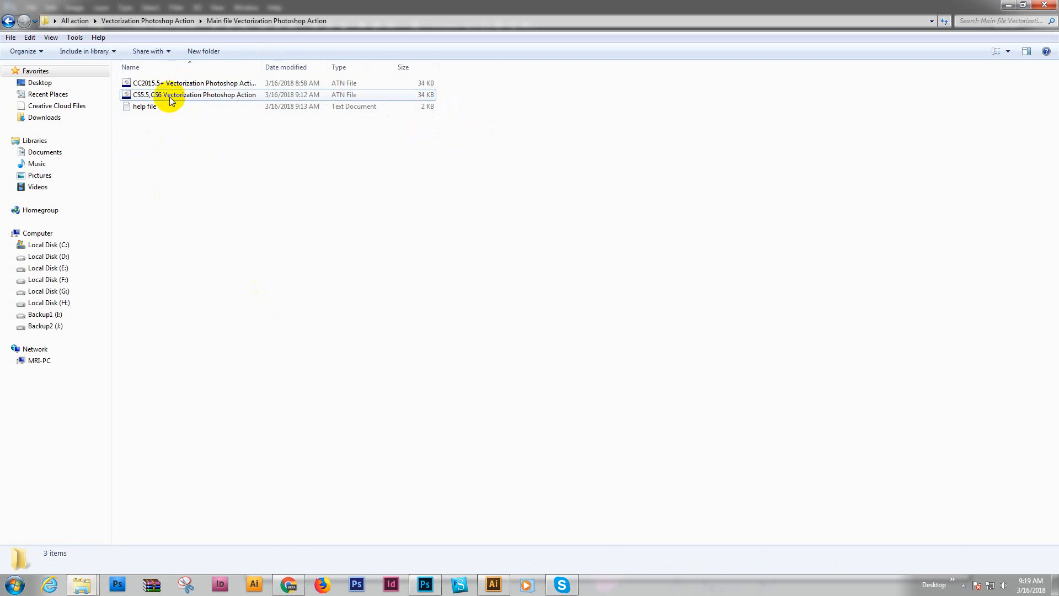
pyautogui.moveTo(160, 83)
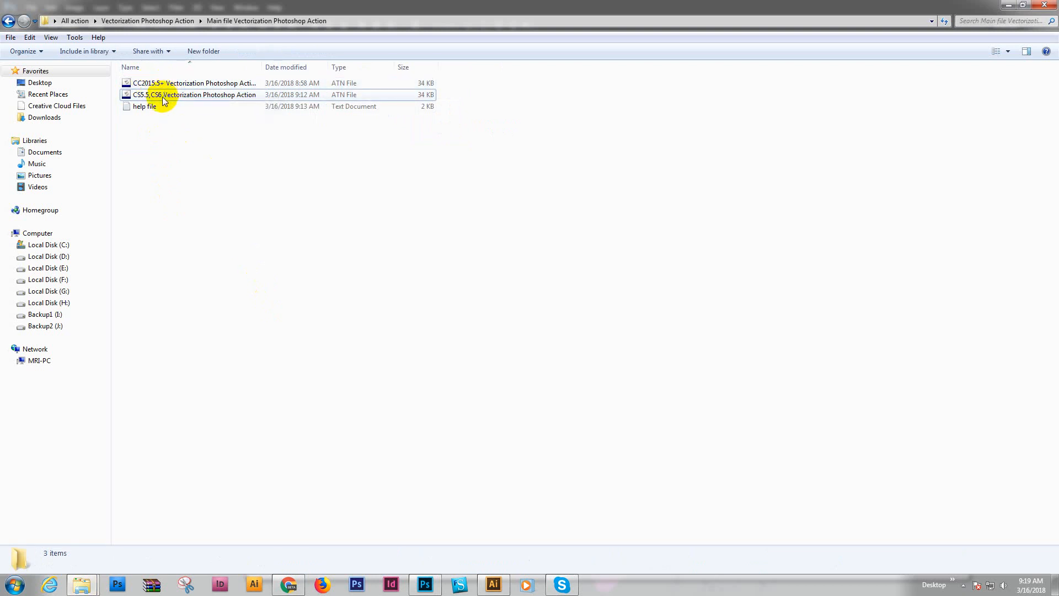
pyautogui.click(196, 95)
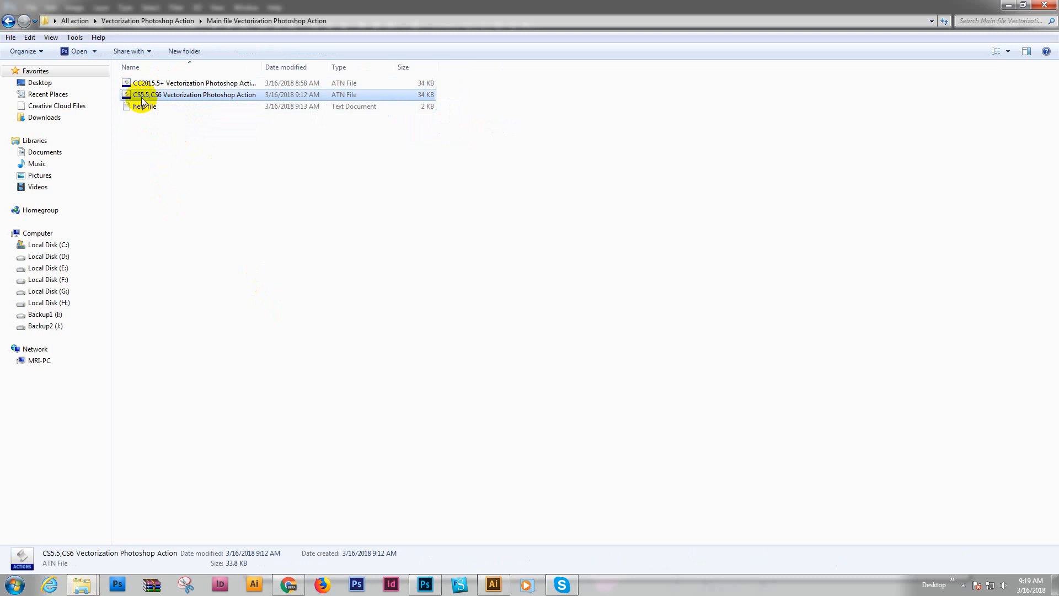
pyautogui.moveTo(162, 95)
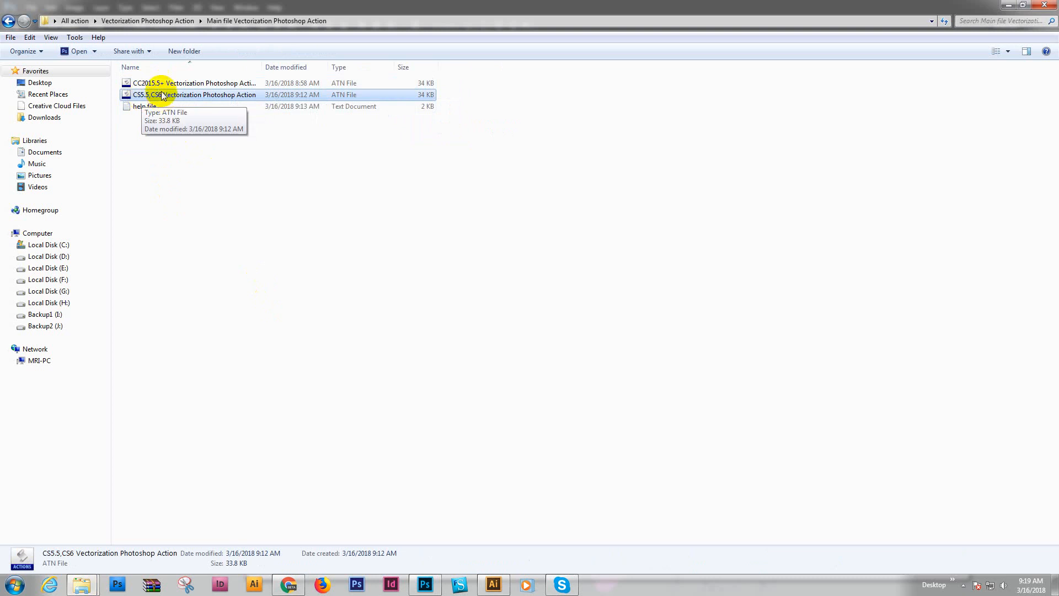
pyautogui.moveTo(257, 206)
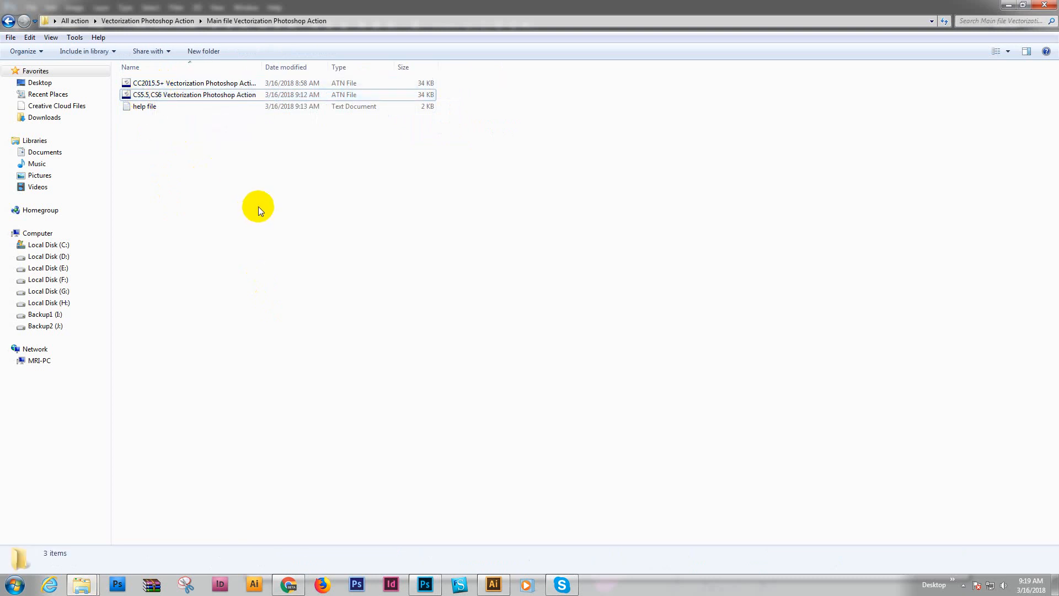
pyautogui.click(194, 83)
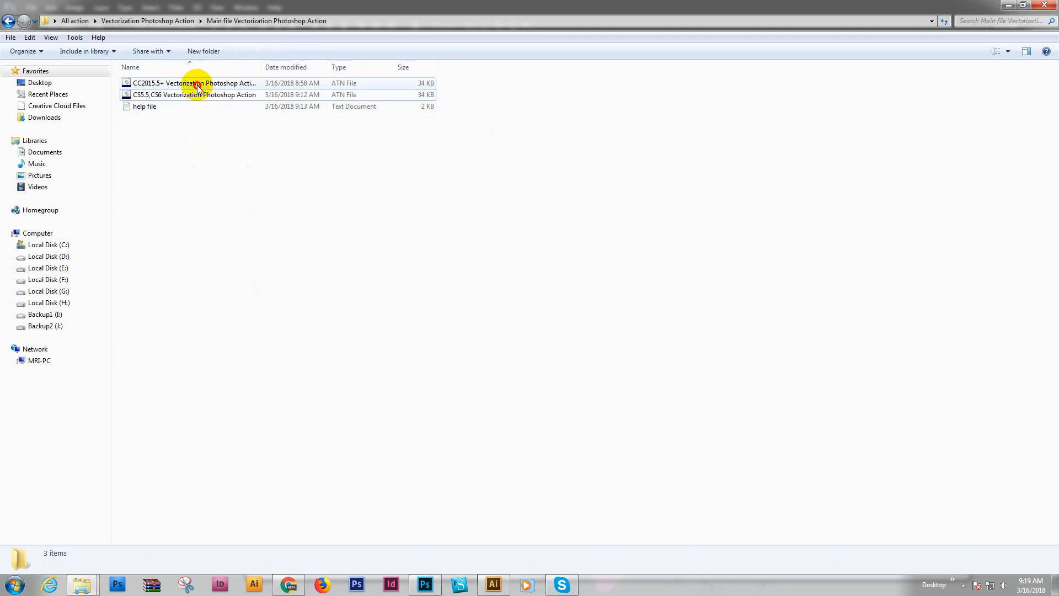
pyautogui.click(197, 83)
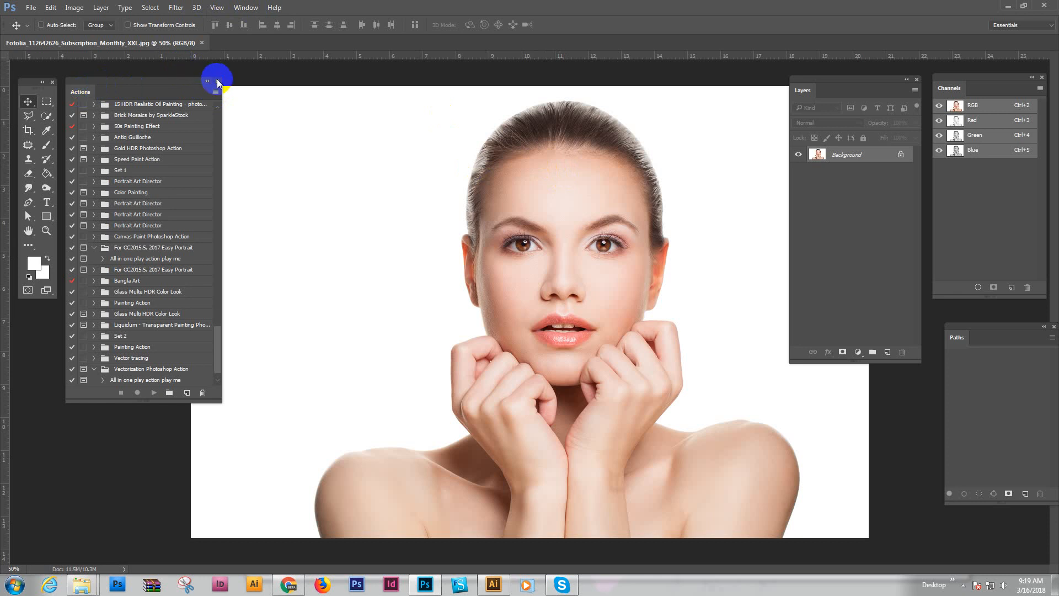
# Run the 'All in one play action play me' action to turn the photo into a hatched ink illustration.
pyautogui.click(245, 7)
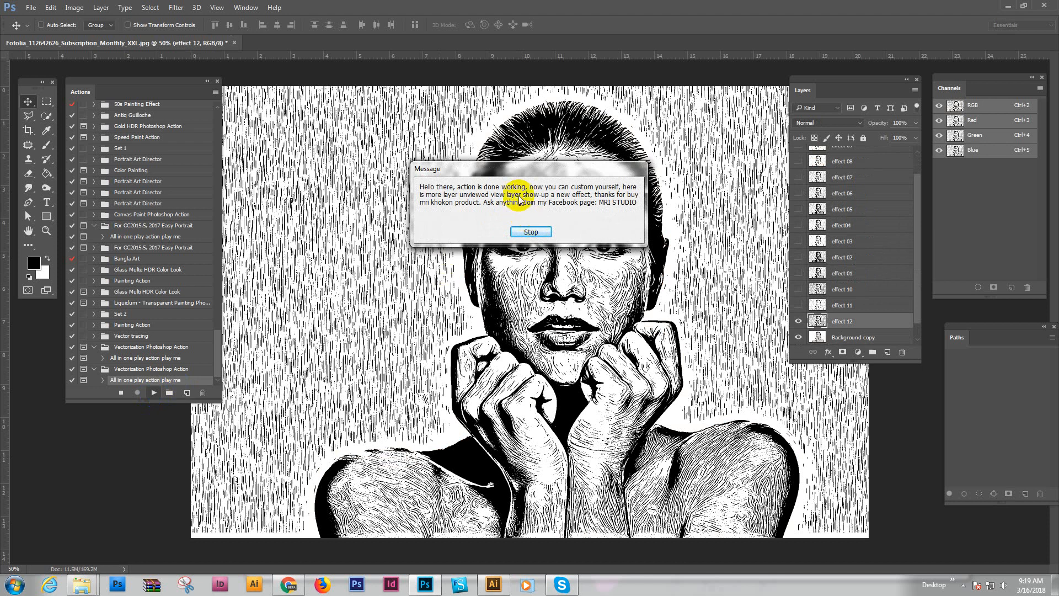
# Dismiss the completion message and toggle effect 11, effect 10 and effect 08 for sparser hatching.
pyautogui.click(530, 231)
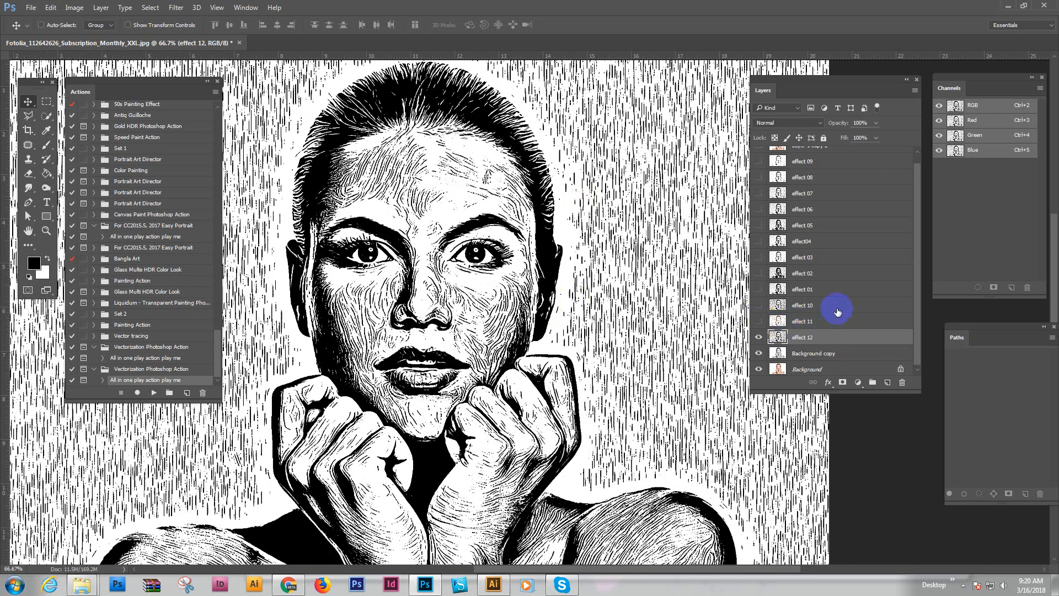
pyautogui.click(802, 320)
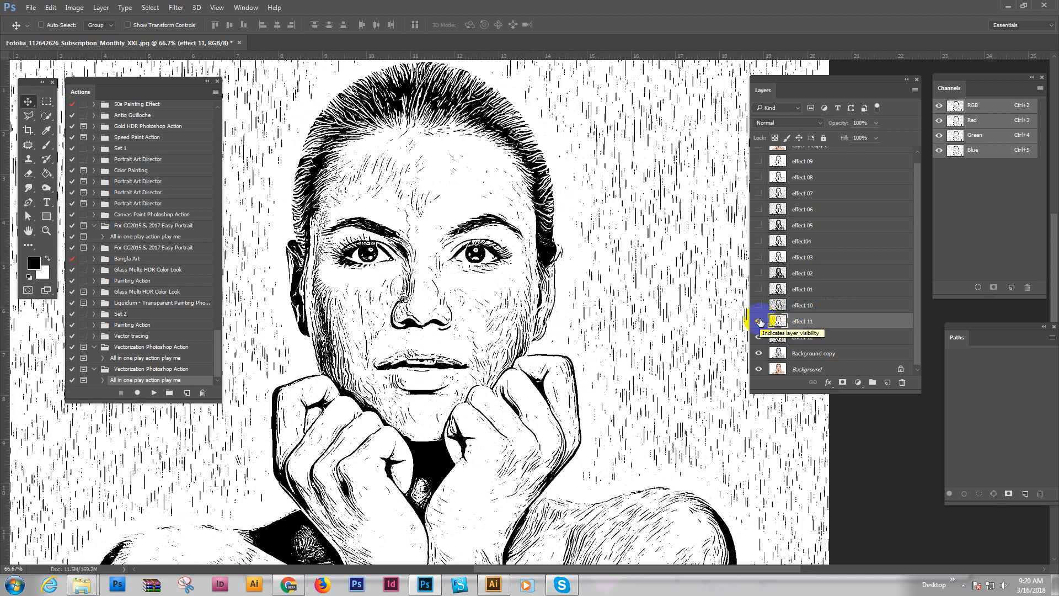
pyautogui.click(758, 320)
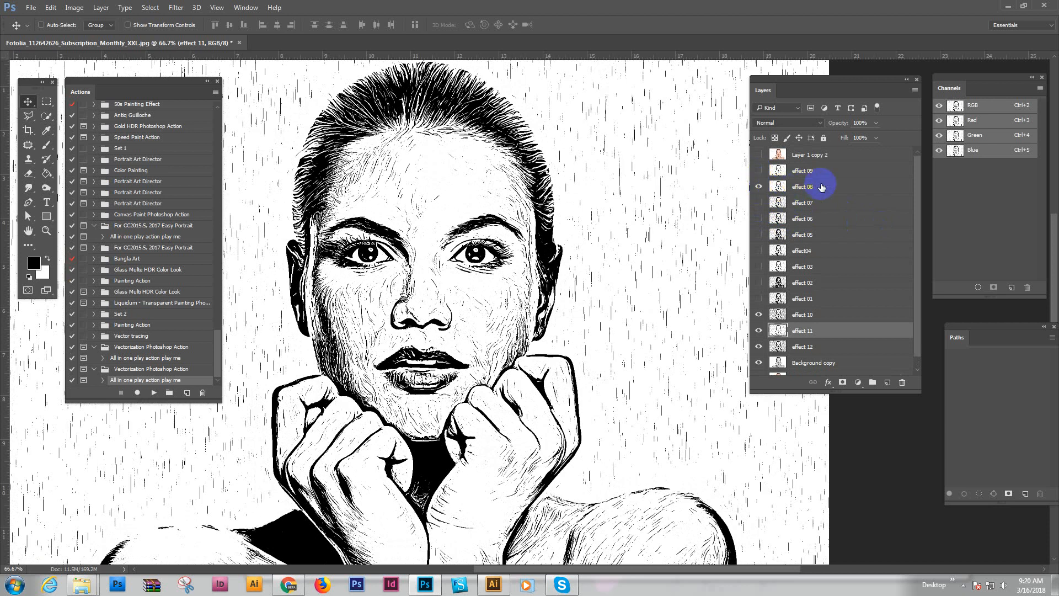
pyautogui.click(802, 170)
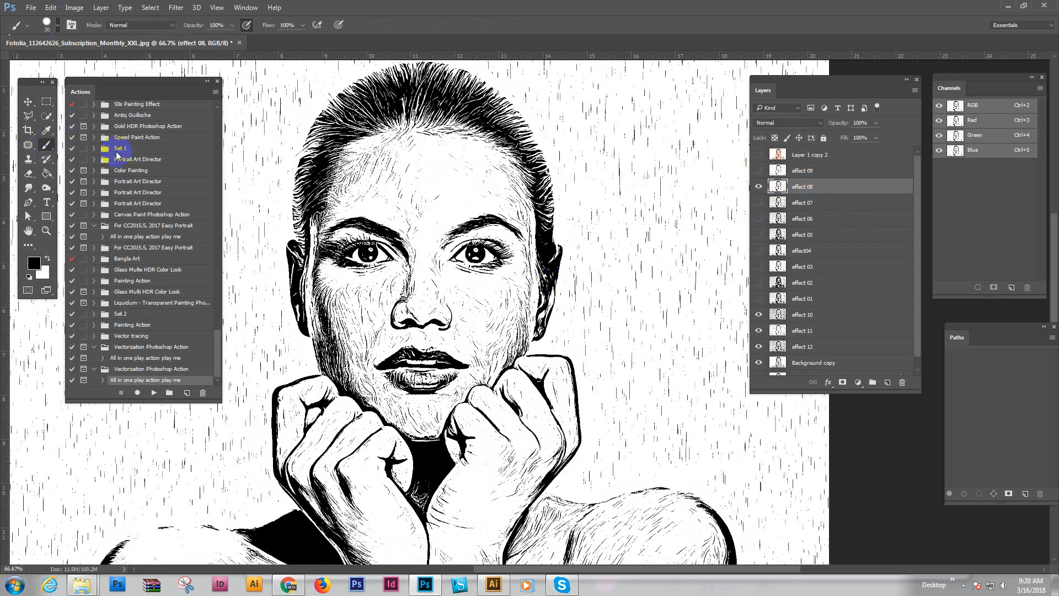
# Set the foreground colour to white and bring the speckled left background into view.
pyautogui.click(20, 26)
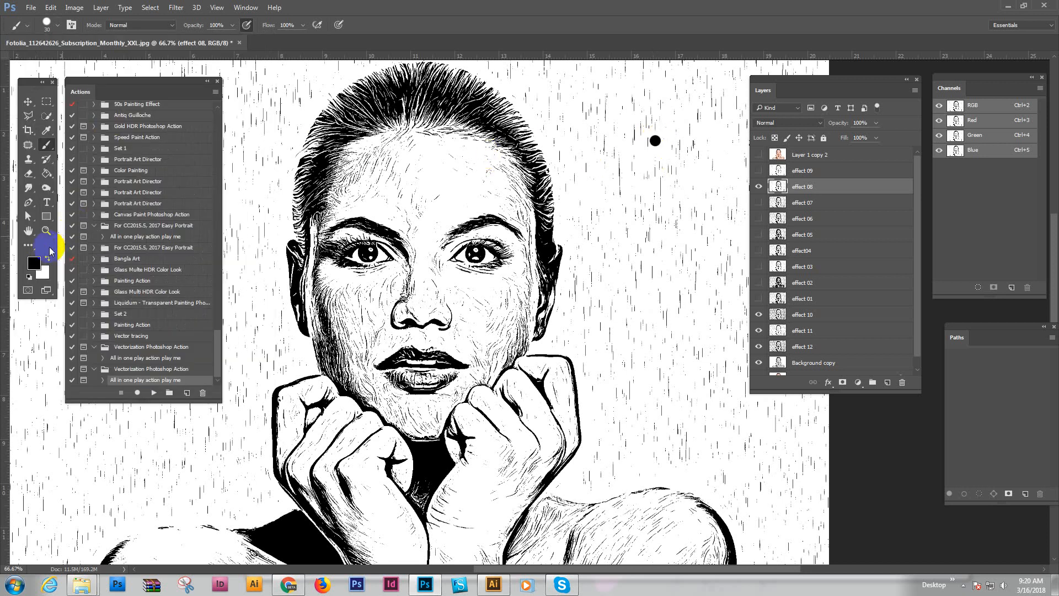
pyautogui.click(32, 264)
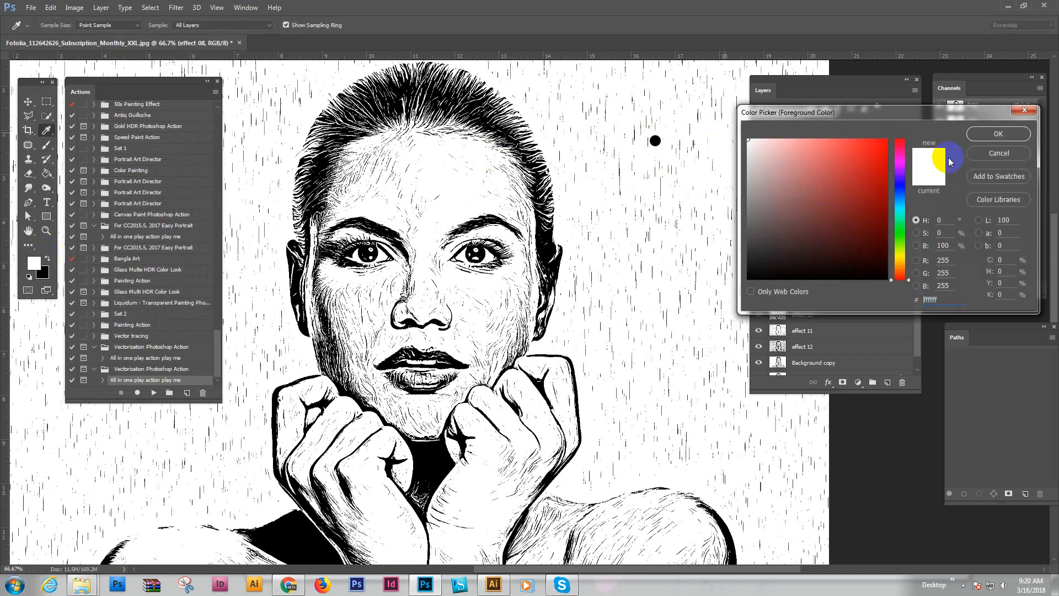
pyautogui.click(997, 133)
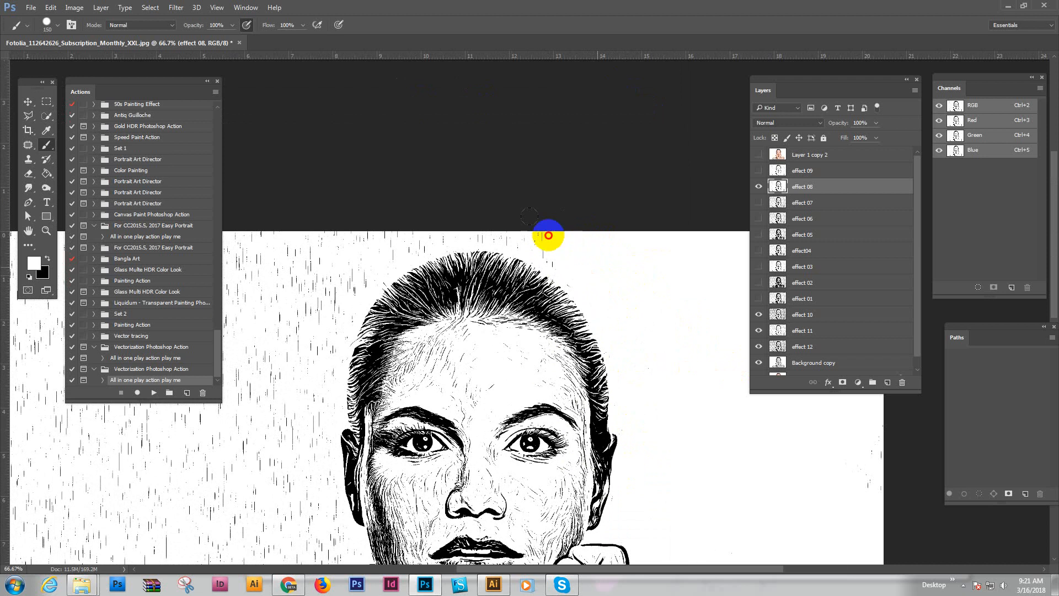
pyautogui.moveTo(442, 218)
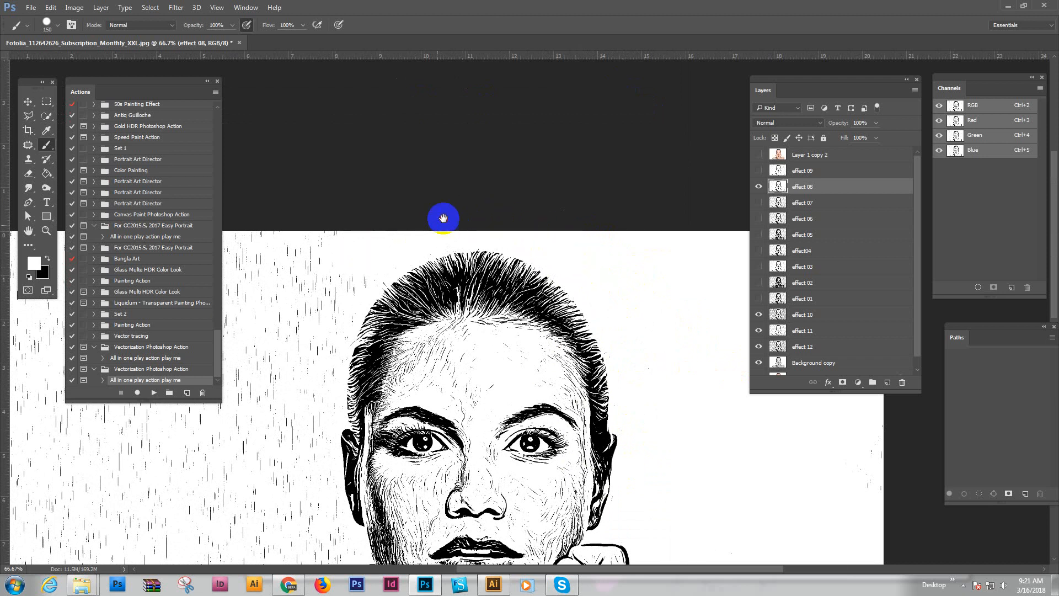
pyautogui.moveTo(443, 218); pyautogui.dragTo(390, 173)
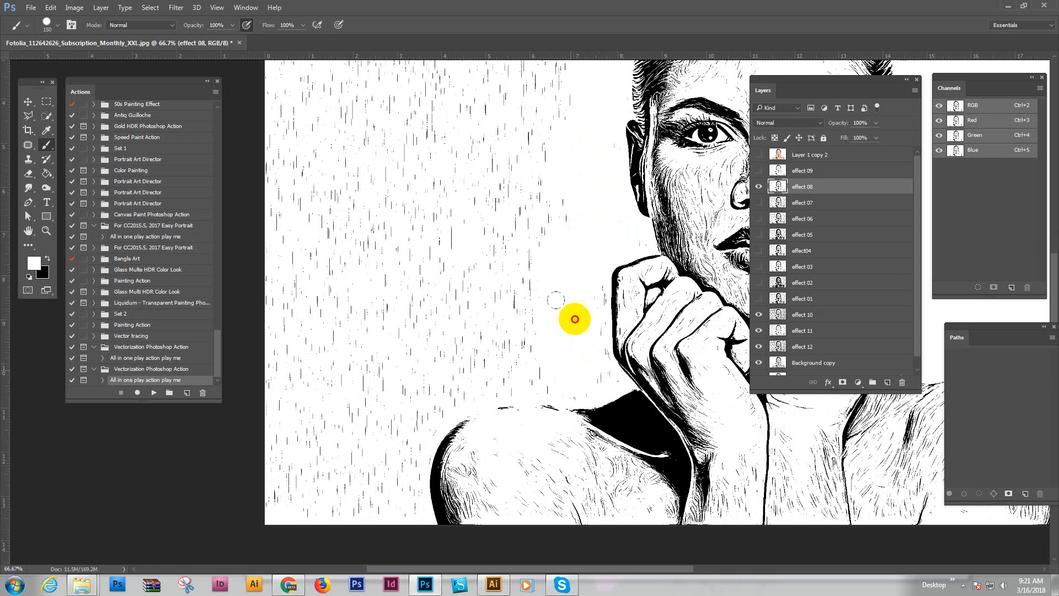
# Paint over the stray black background specks in white, leaving clean white space.
pyautogui.moveTo(574, 319); pyautogui.dragTo(410, 405)
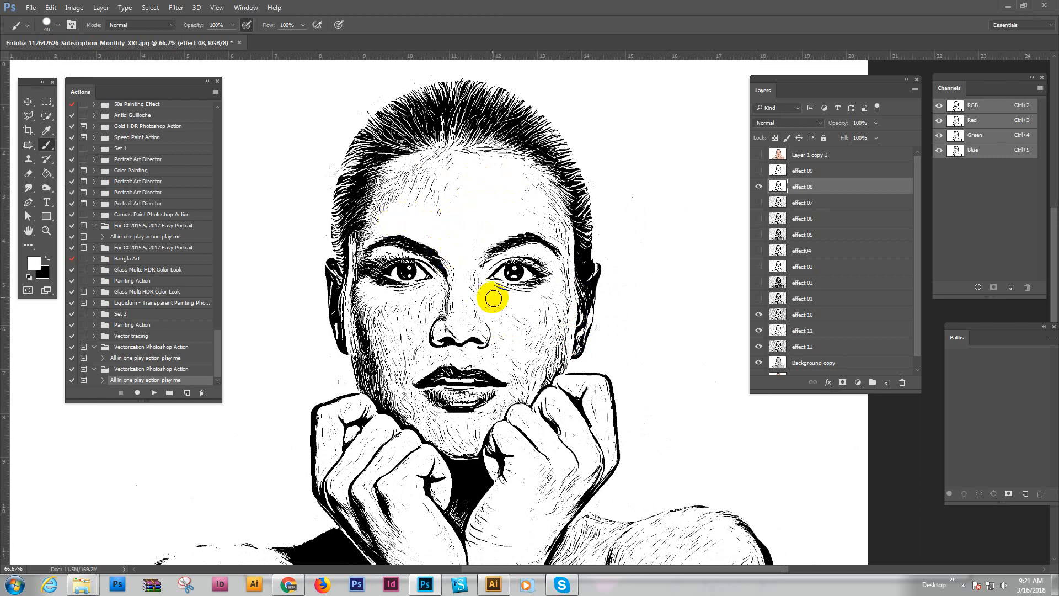
pyautogui.click(419, 304)
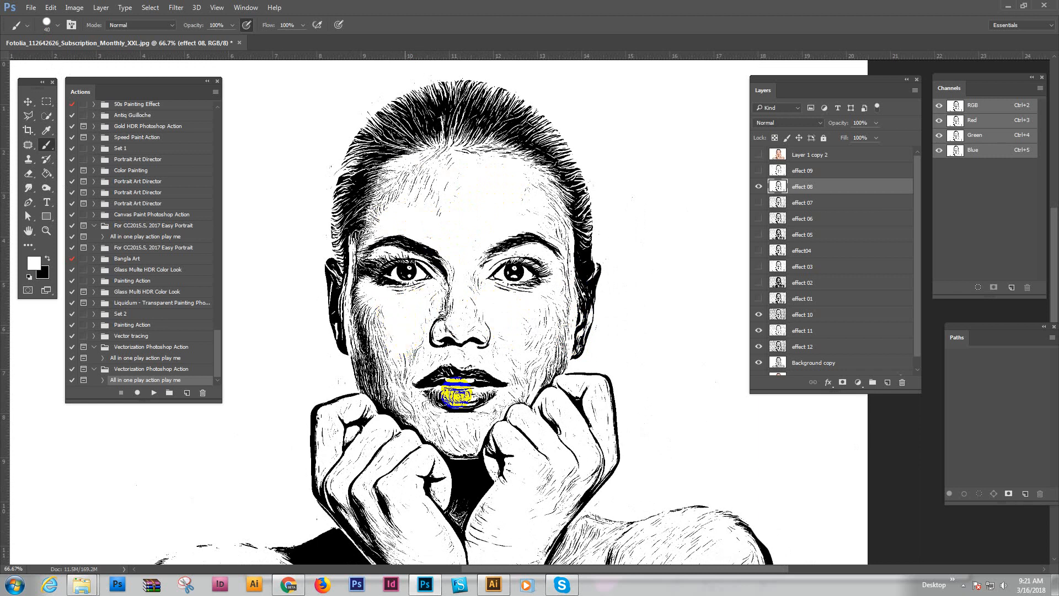
pyautogui.click(459, 391)
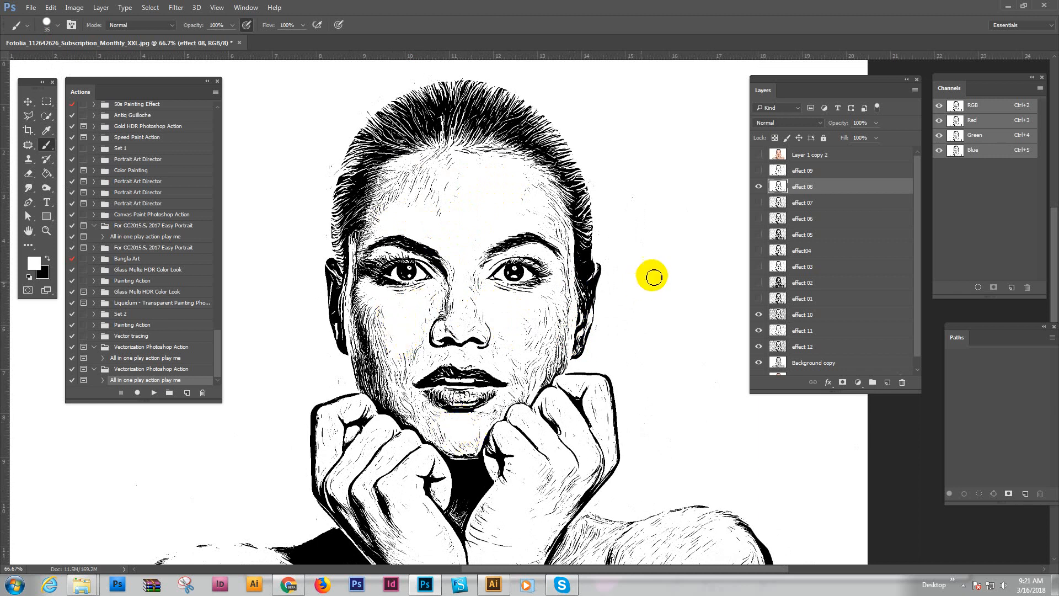
pyautogui.click(150, 8)
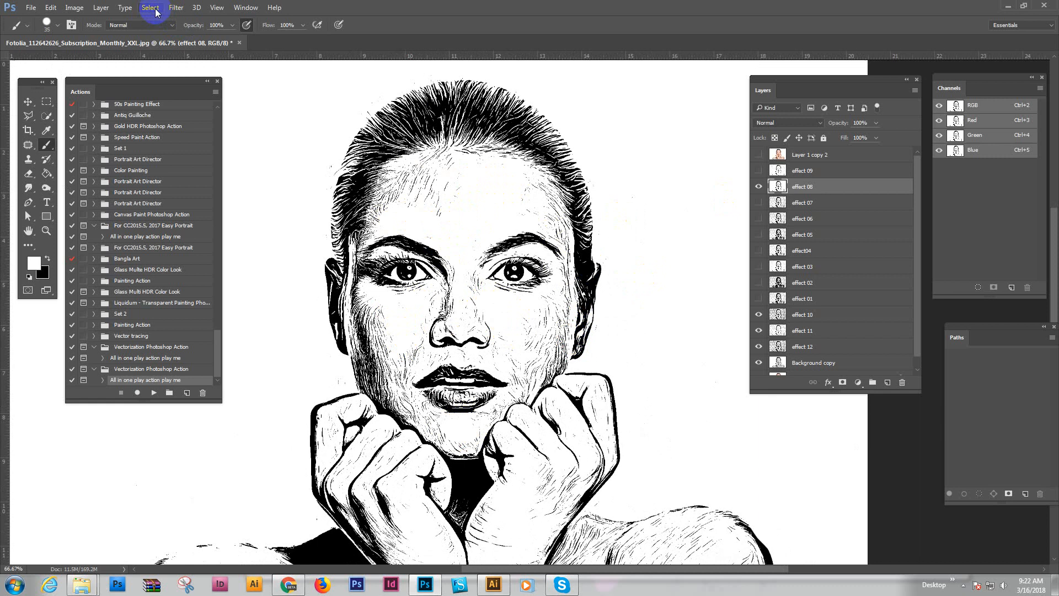
# Select the portrait's dark ink tones with Color Range using the Shadows preset.
pyautogui.click(151, 8)
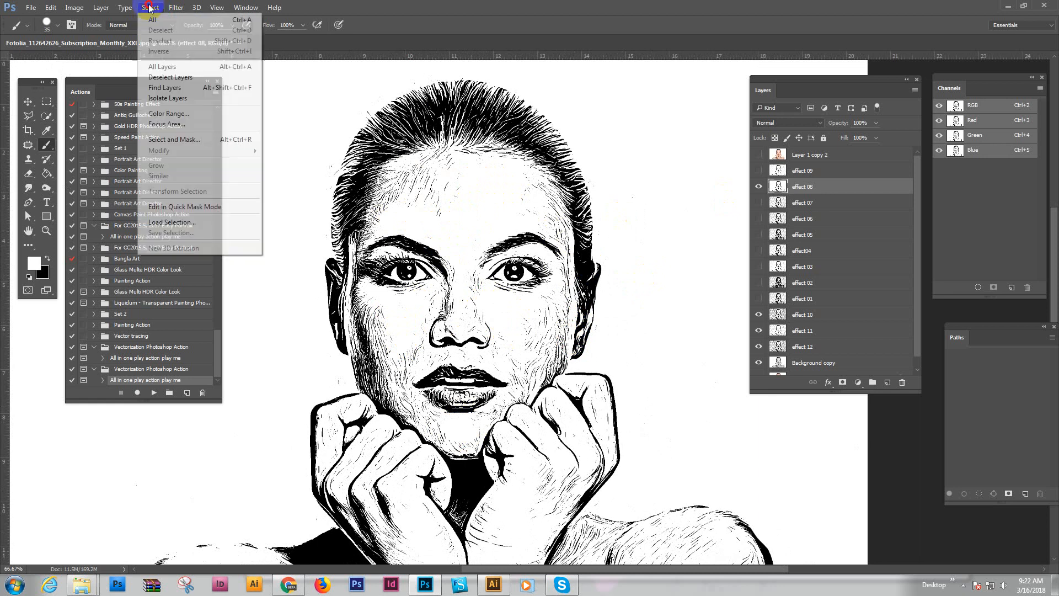
pyautogui.moveTo(167, 114)
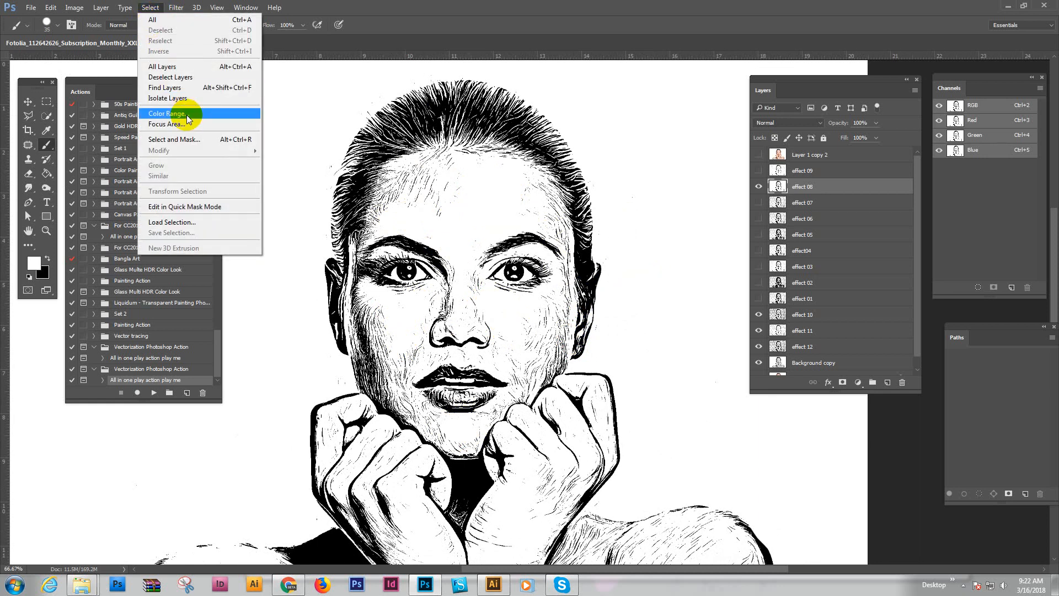
pyautogui.click(167, 113)
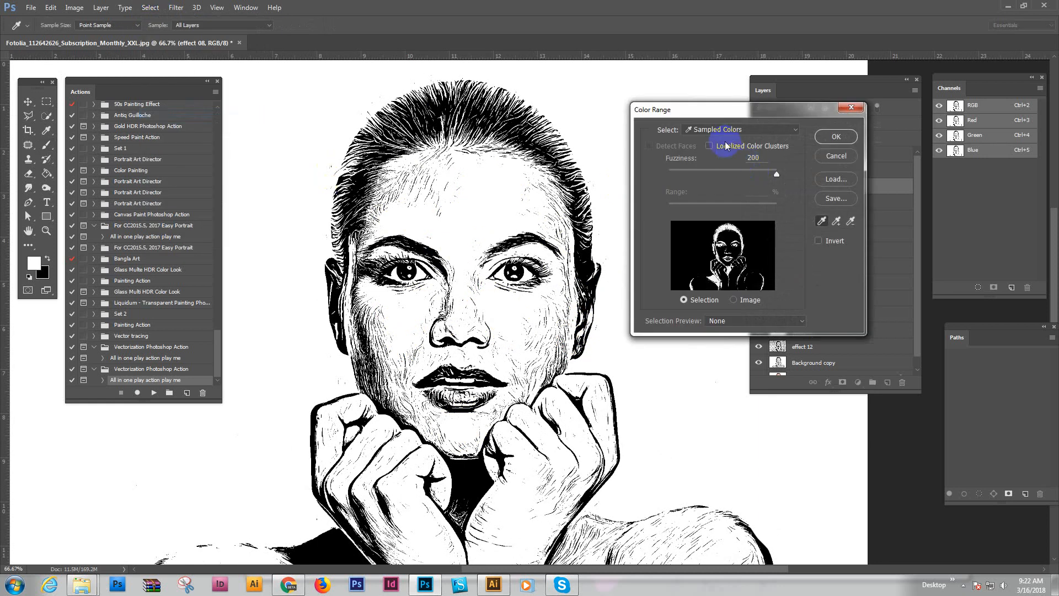
pyautogui.click(739, 129)
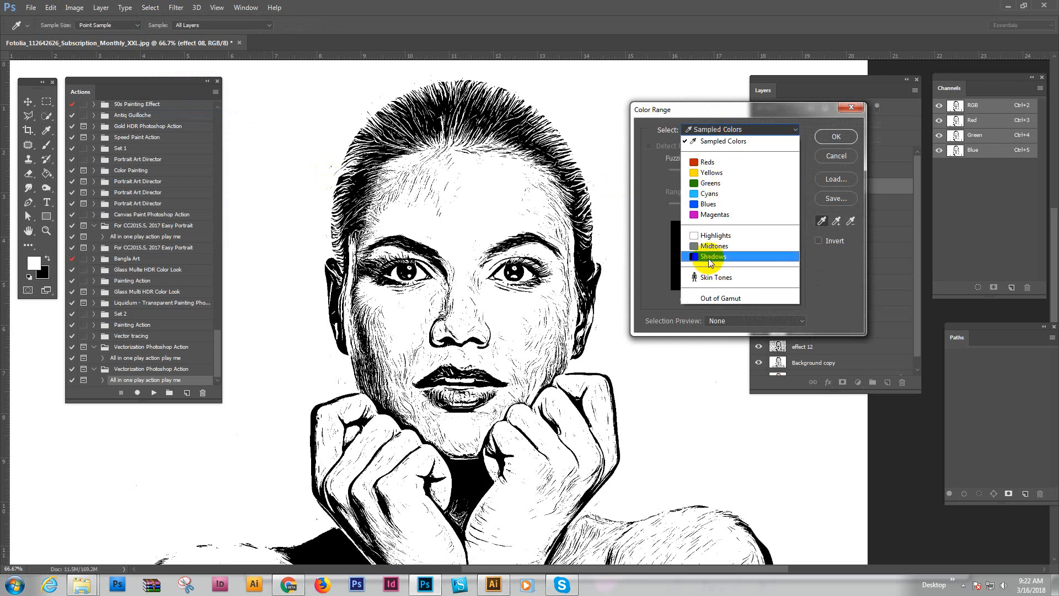
pyautogui.click(713, 256)
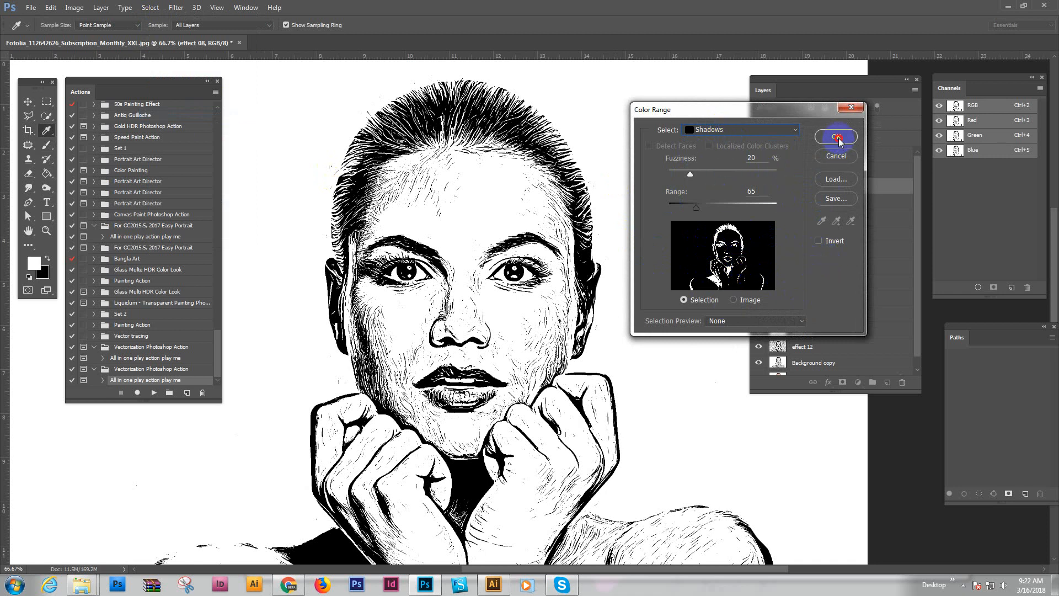
pyautogui.click(834, 136)
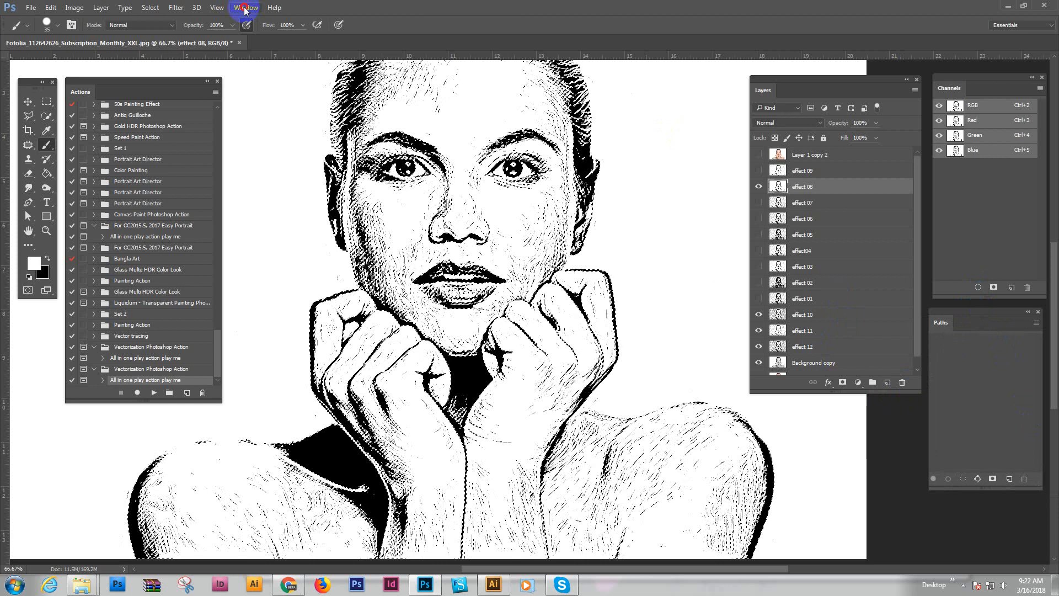
# Show the Paths panel with the shadow selection as a Work Path and switch to the Move tool.
pyautogui.click(245, 8)
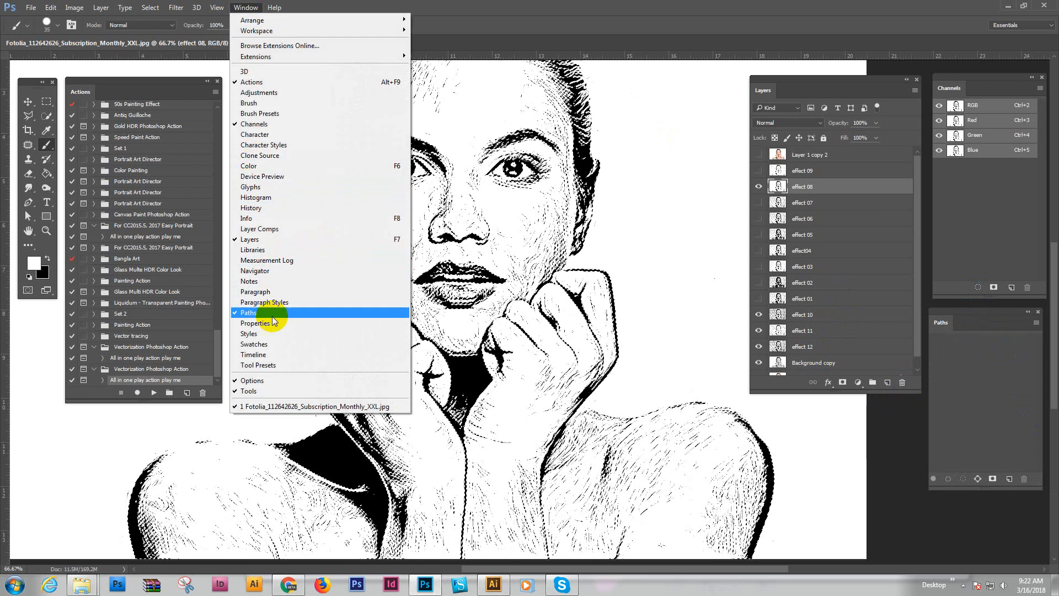
pyautogui.click(249, 313)
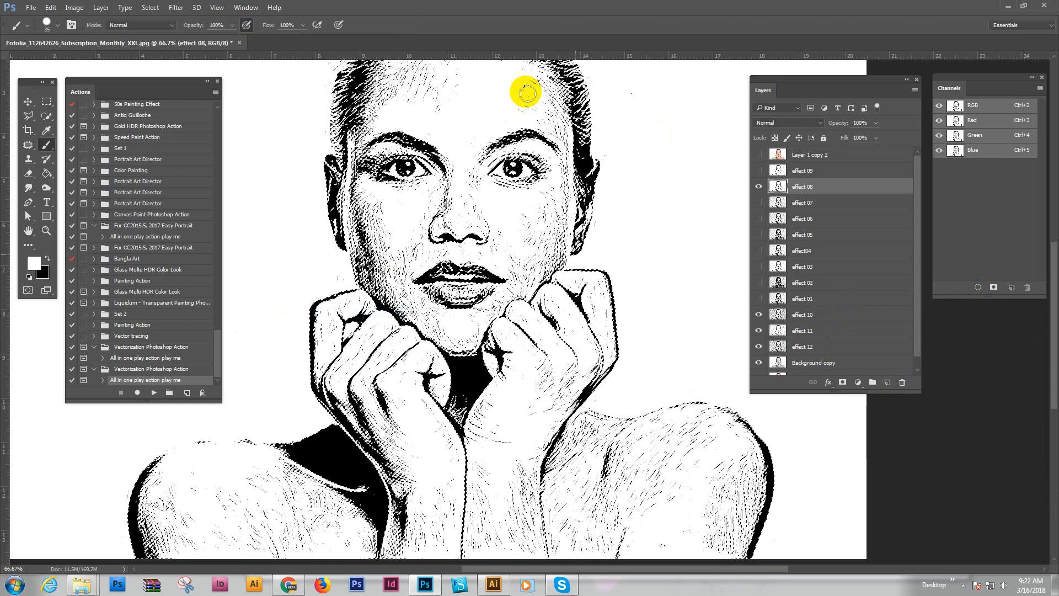
pyautogui.click(245, 8)
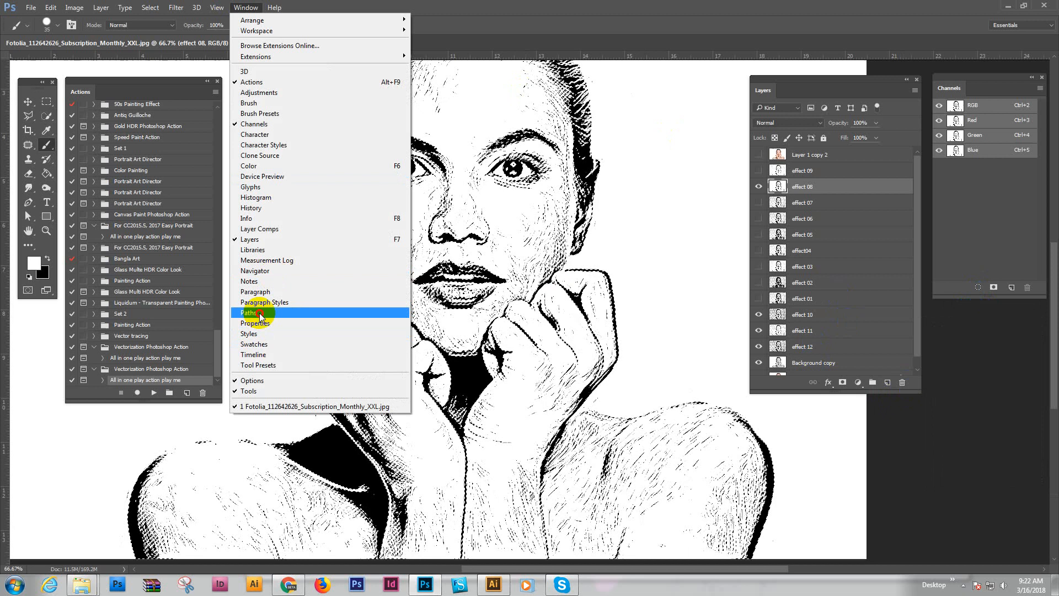
pyautogui.click(250, 312)
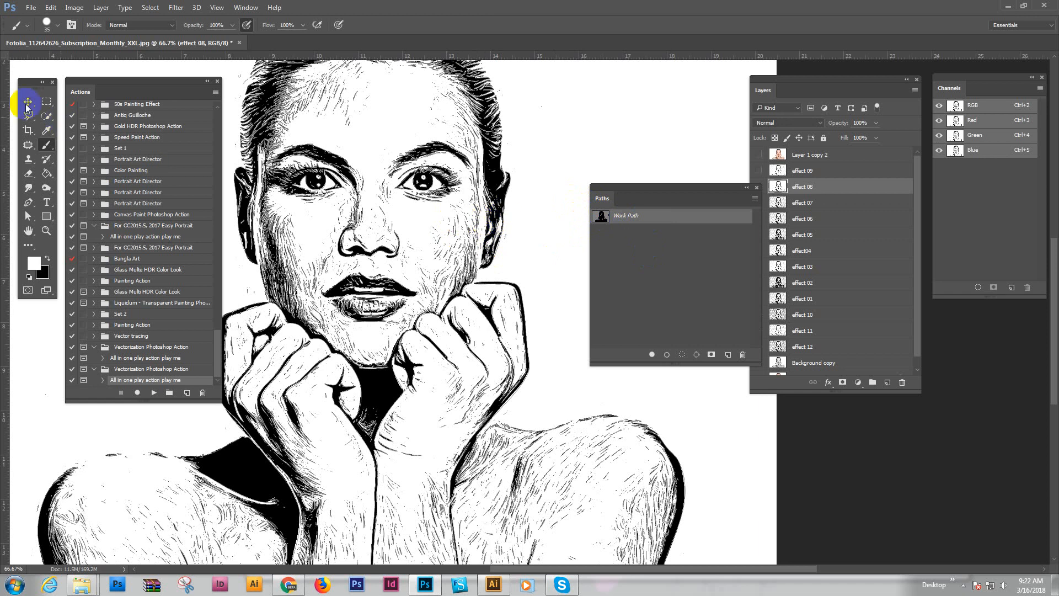
pyautogui.click(28, 101)
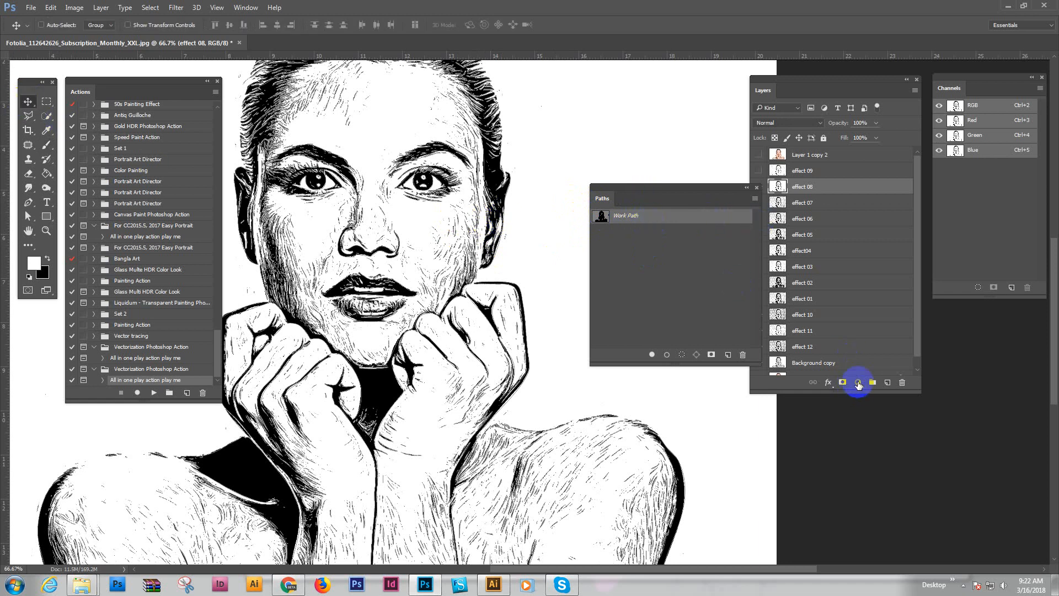
pyautogui.moveTo(858, 383)
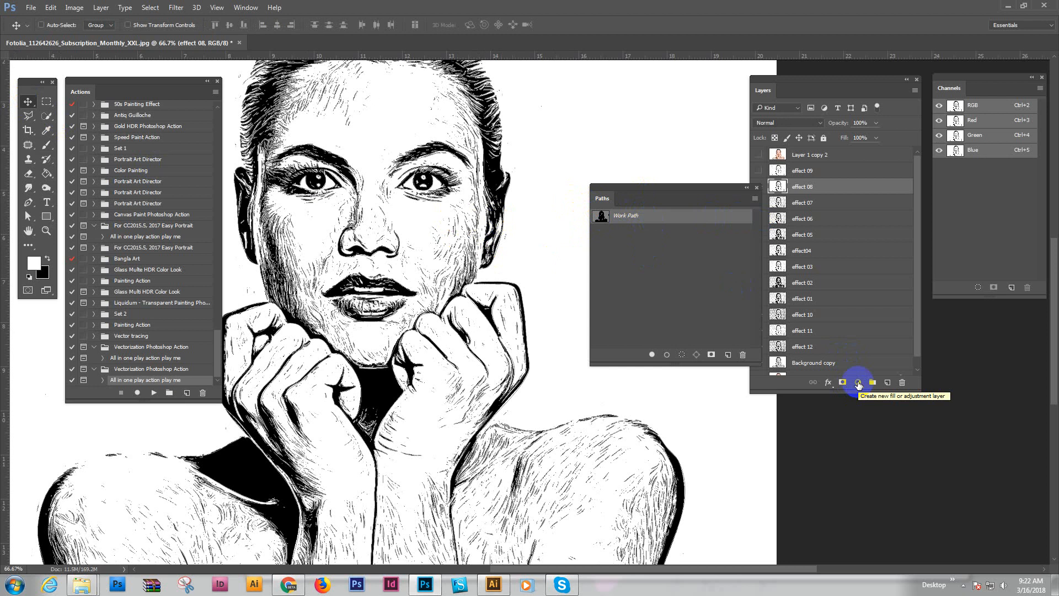
# Add solid colour fill layers, first trying deep red then pure red for the portrait.
pyautogui.click(858, 383)
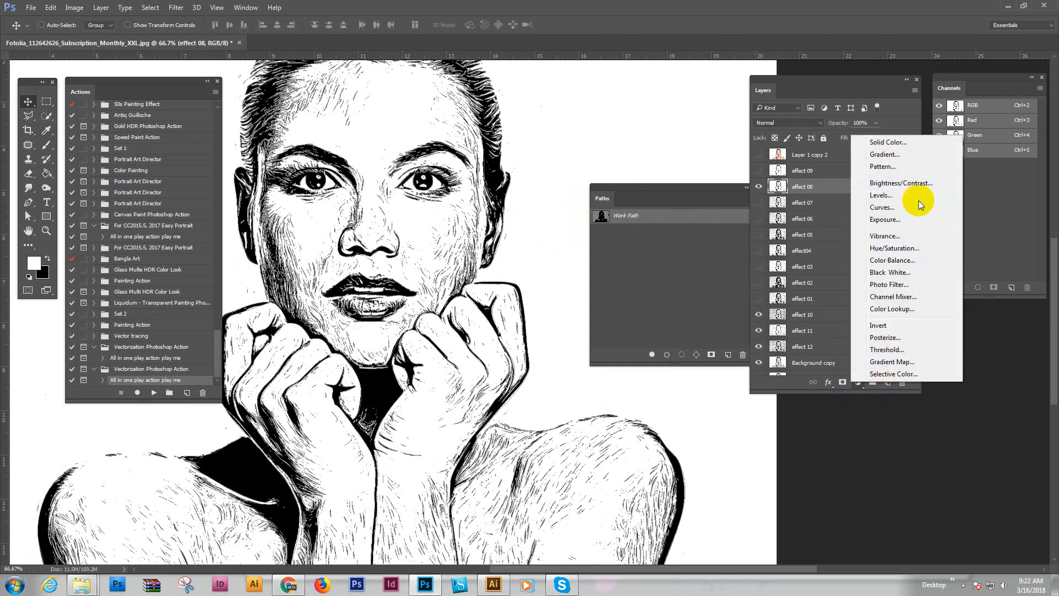
pyautogui.click(887, 142)
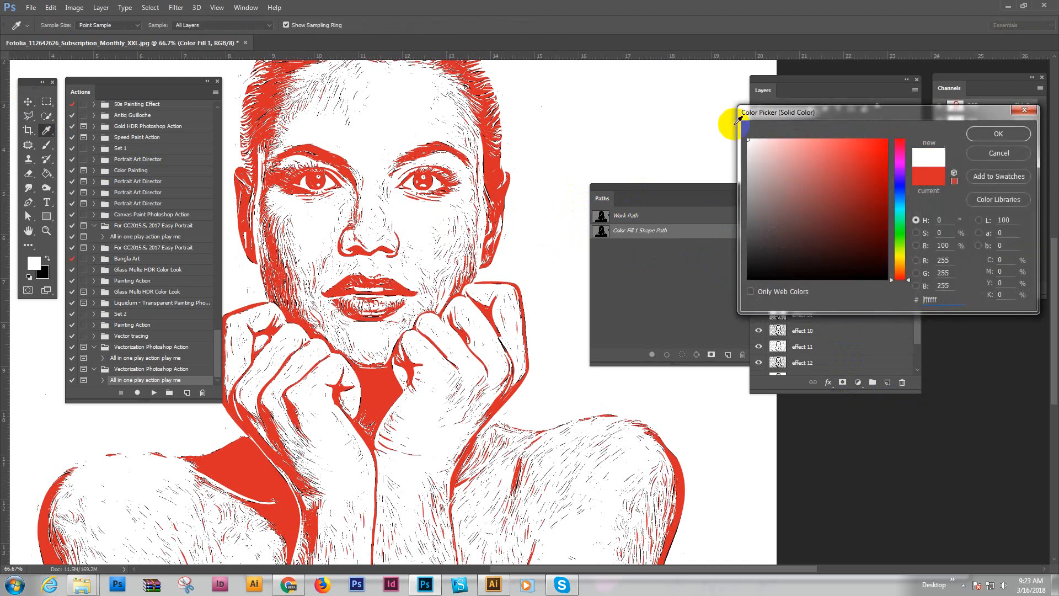
pyautogui.click(867, 172)
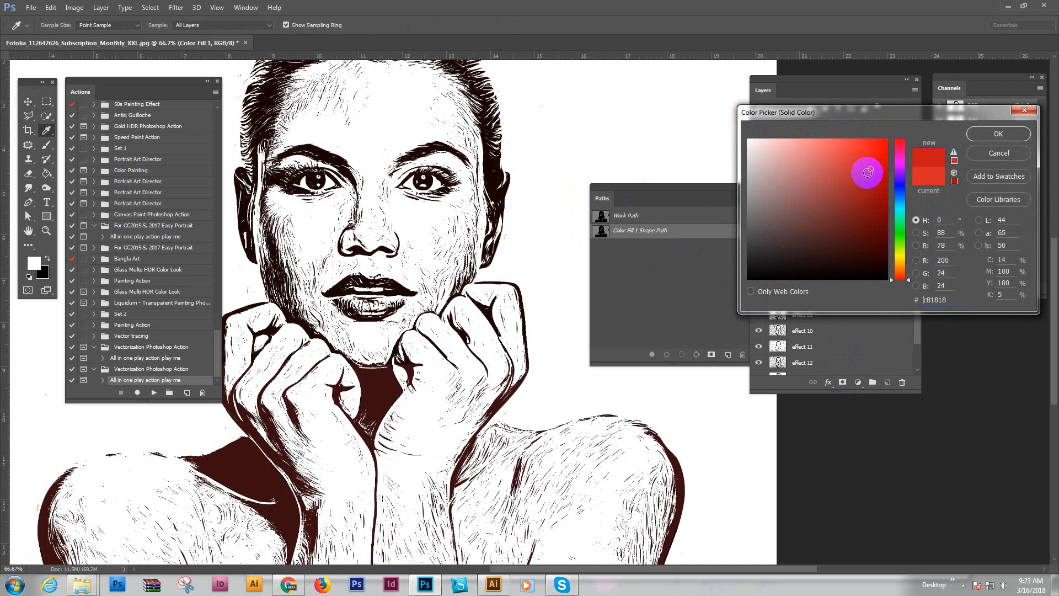
pyautogui.click(997, 134)
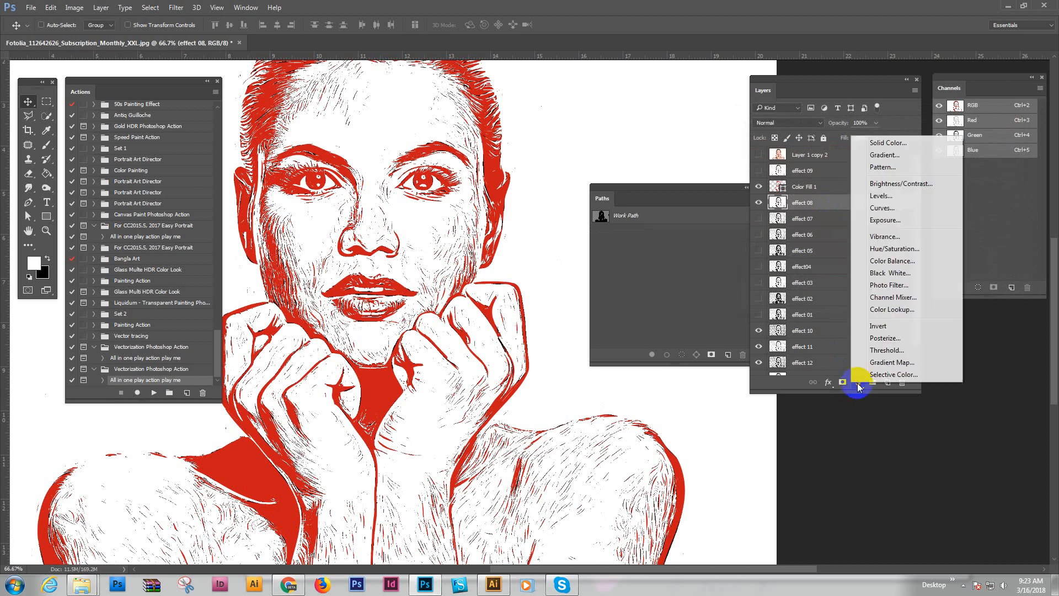
pyautogui.click(887, 142)
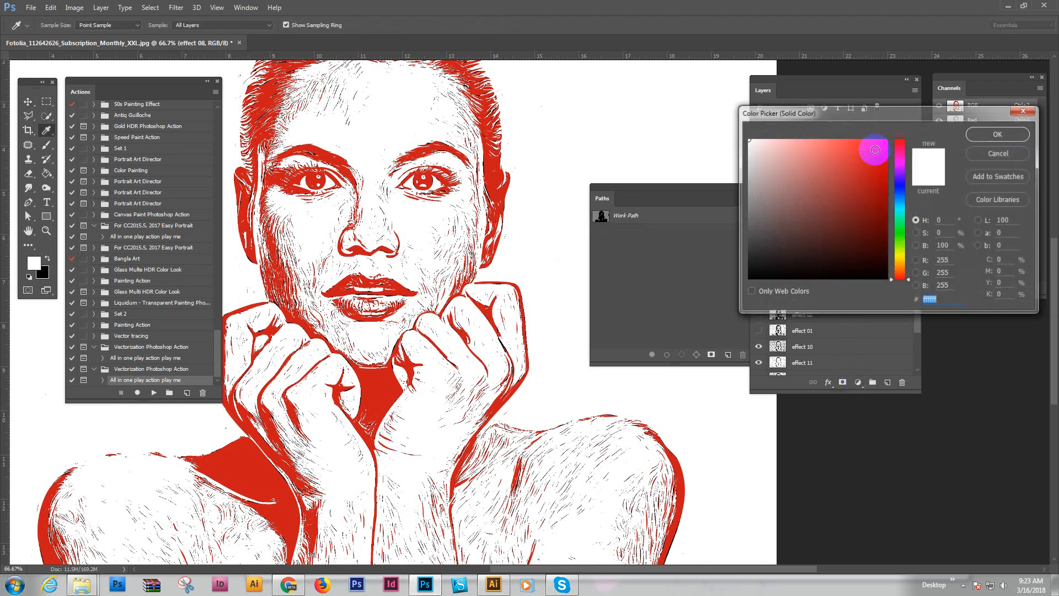
pyautogui.click(900, 143)
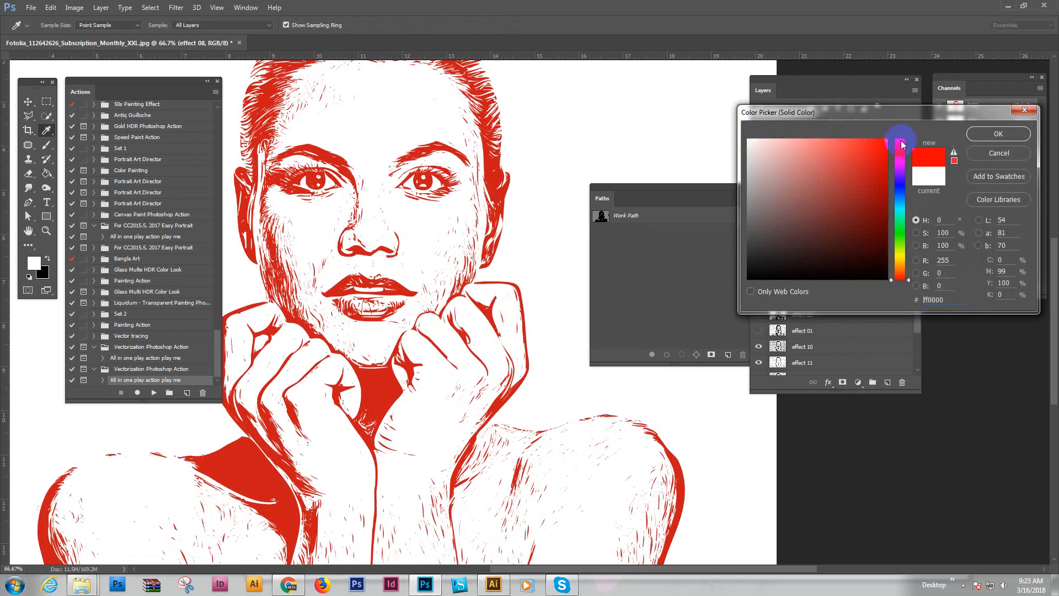
pyautogui.click(997, 133)
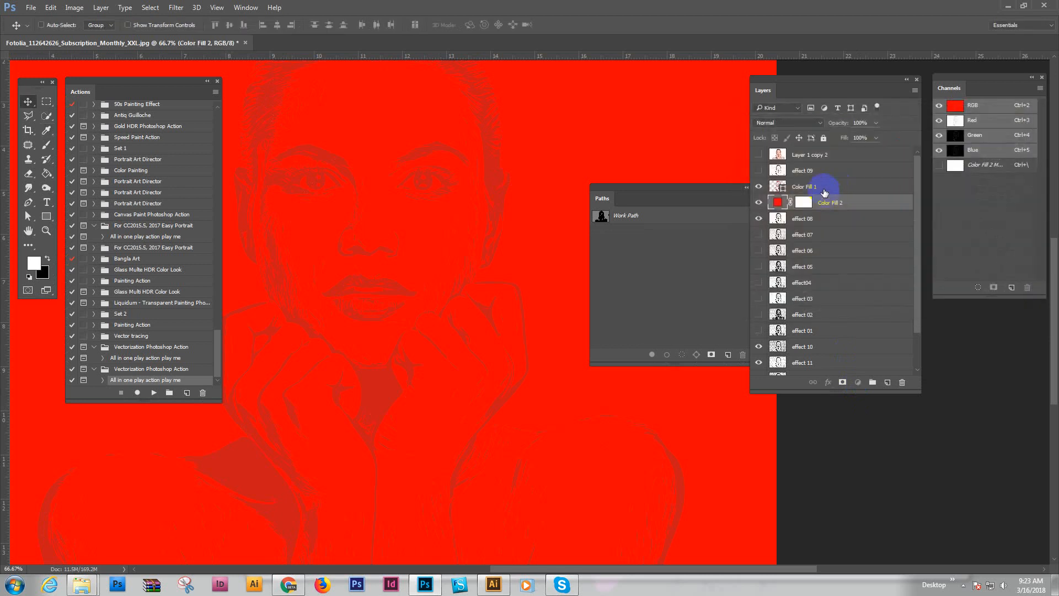
# Set the background fill to white and, after trying purple, the portrait fill to black.
pyautogui.doubleClick(777, 202)
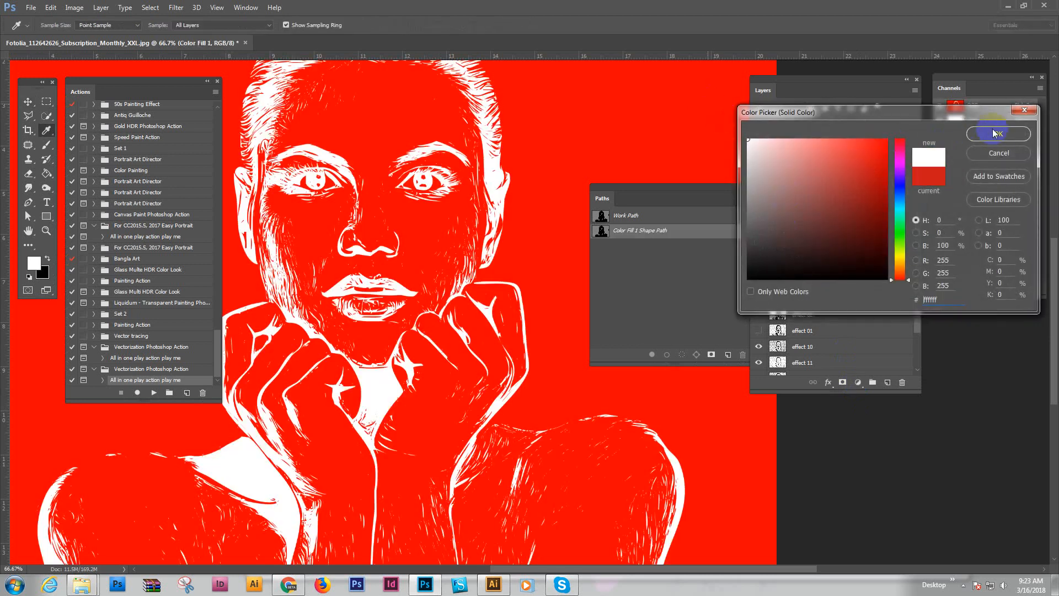
pyautogui.click(998, 134)
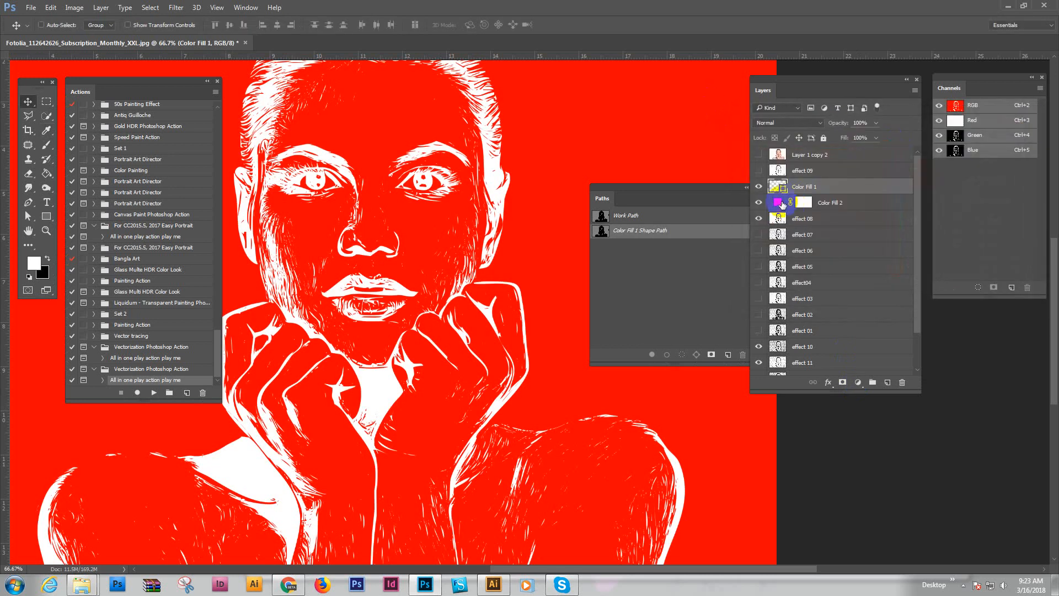
pyautogui.doubleClick(777, 202)
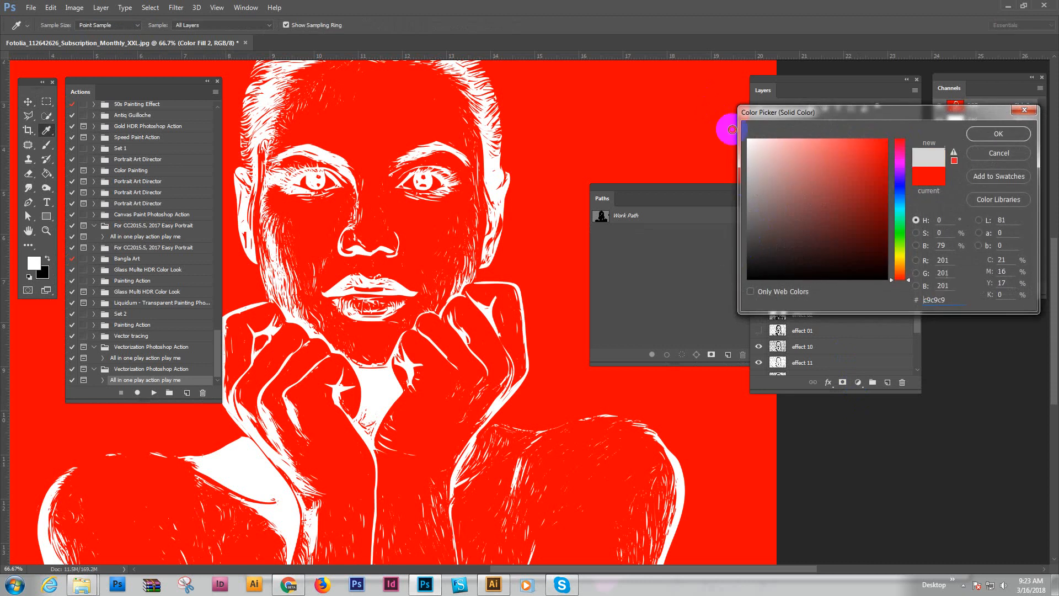
pyautogui.click(997, 133)
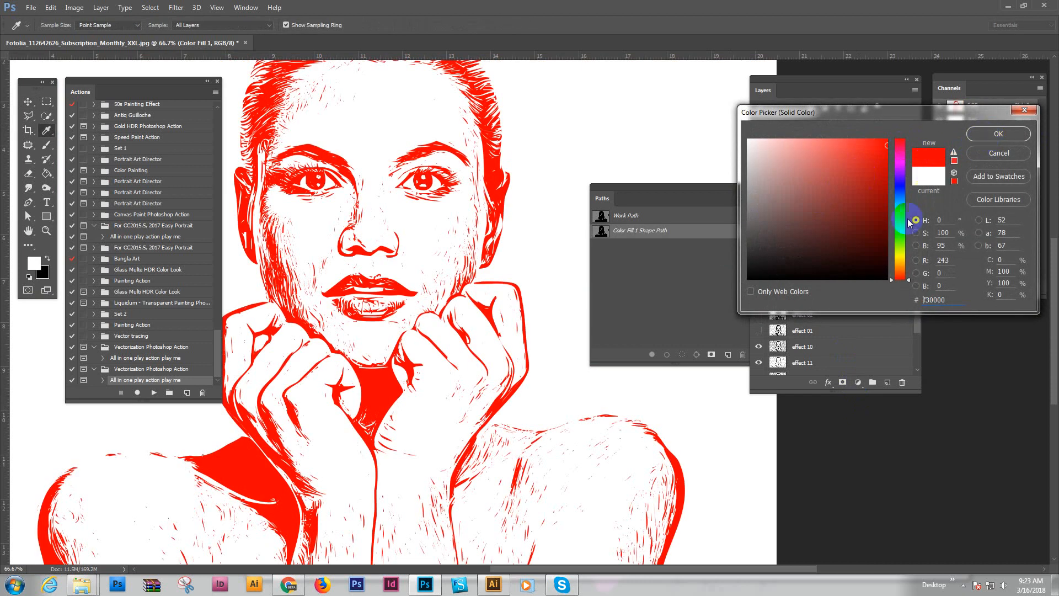
pyautogui.moveTo(913, 223); pyautogui.dragTo(900, 244)
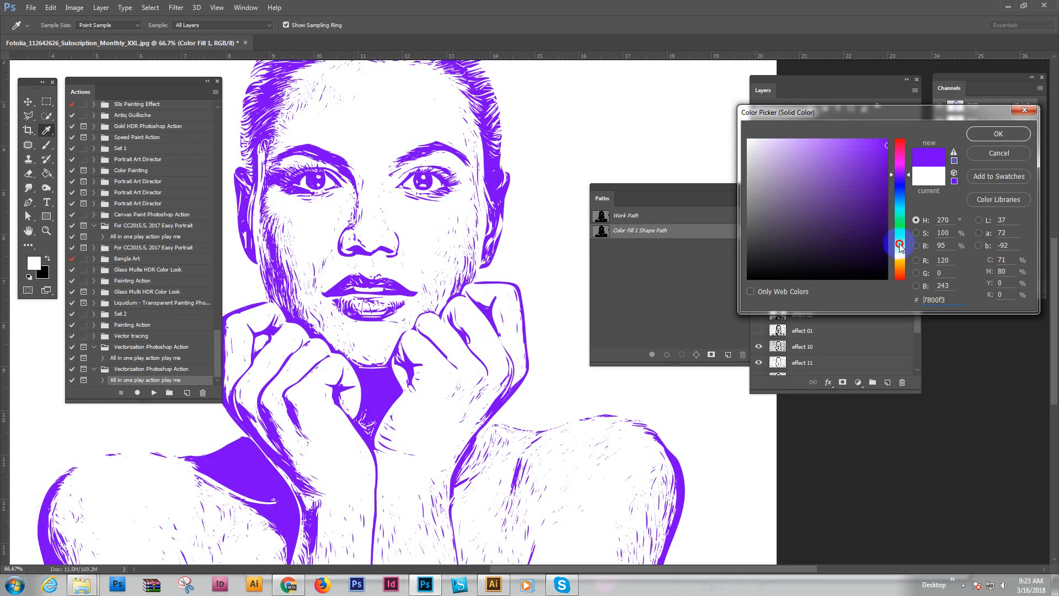
pyautogui.click(897, 152)
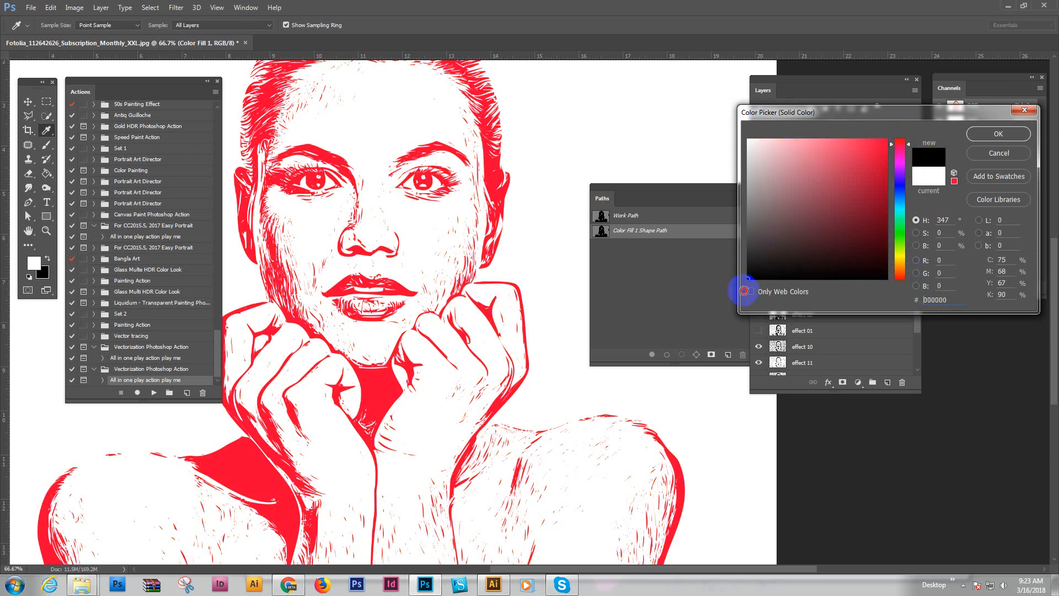
pyautogui.click(997, 133)
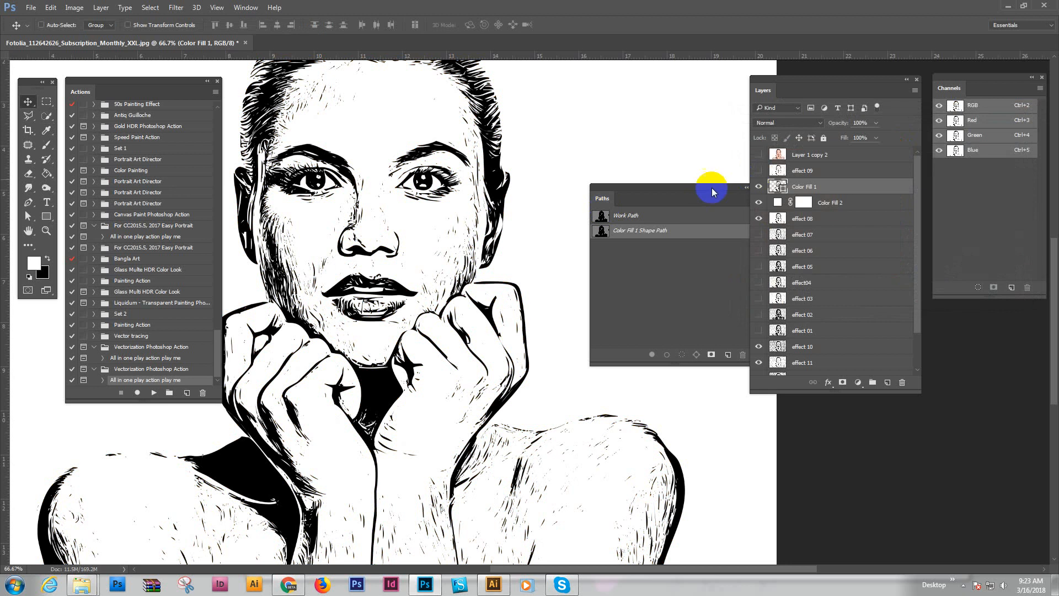
# Select every anchor point of the Color Fill 1 shape path and copy it, then switch to Illustrator.
pyautogui.moveTo(711, 197); pyautogui.dragTo(972, 368)
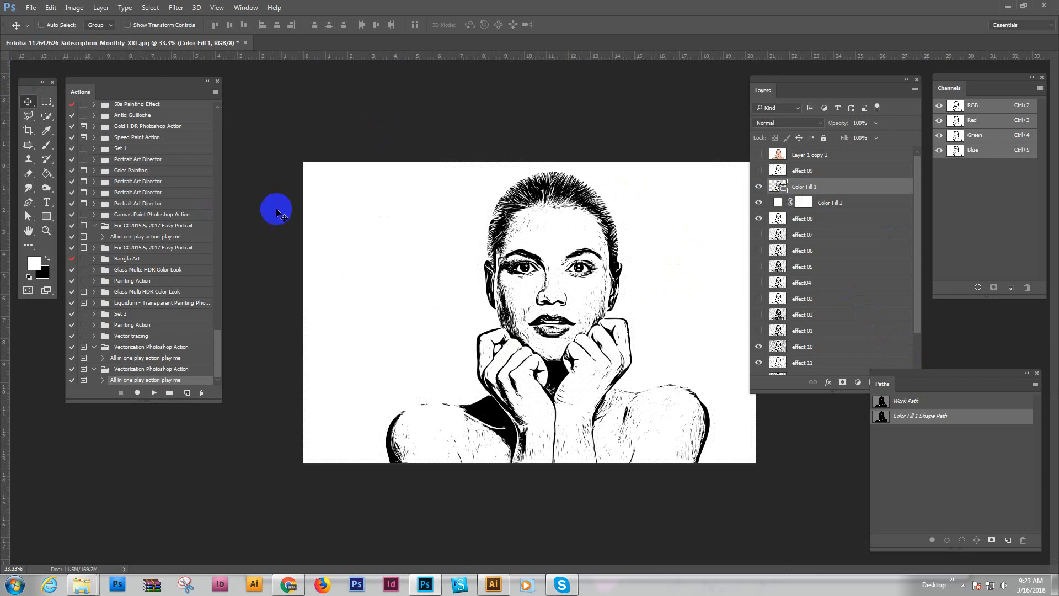
pyautogui.click(29, 204)
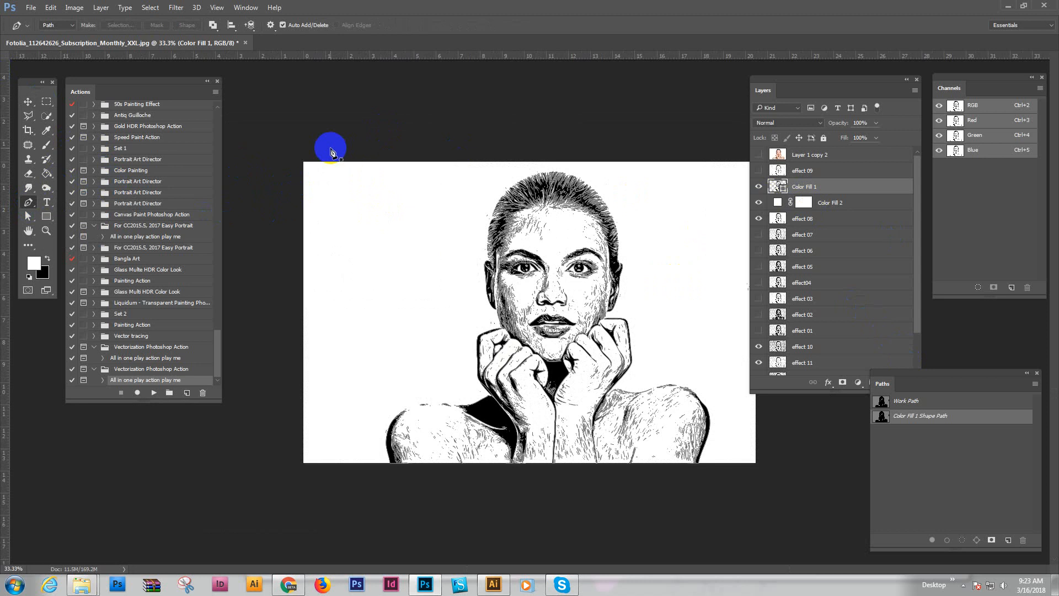
pyautogui.moveTo(331, 149); pyautogui.dragTo(462, 290)
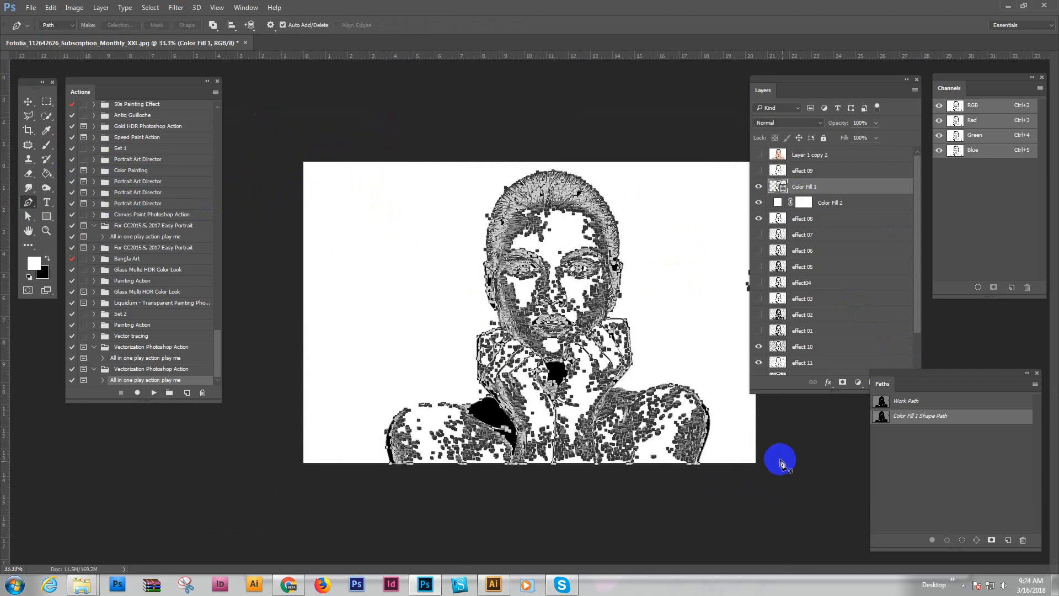
pyautogui.click(49, 8)
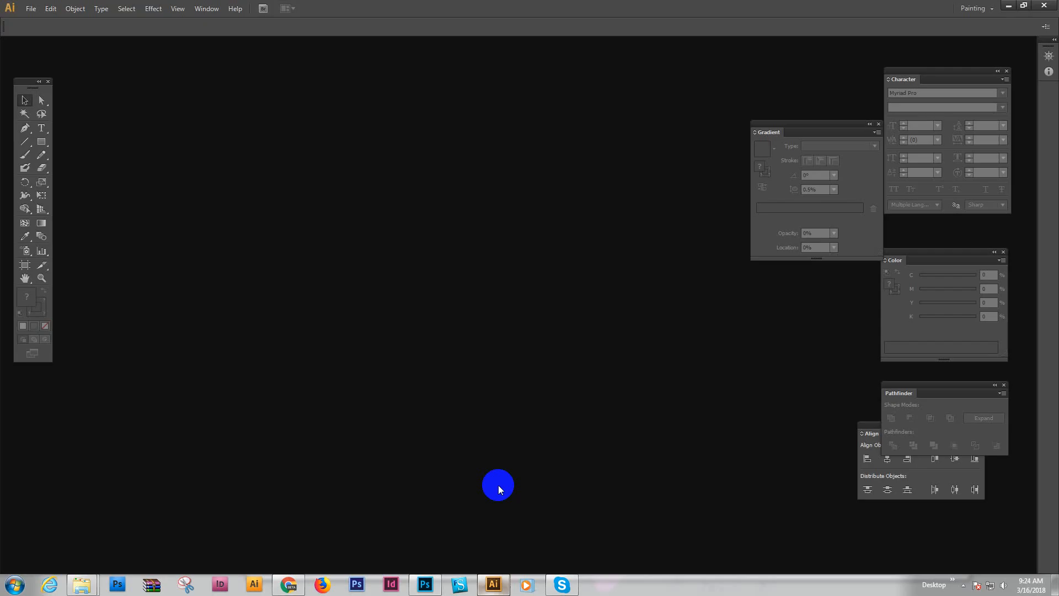
# Create a new A4 Illustrator document and paste the portrait as a Compound Path (faster).
pyautogui.click(31, 7)
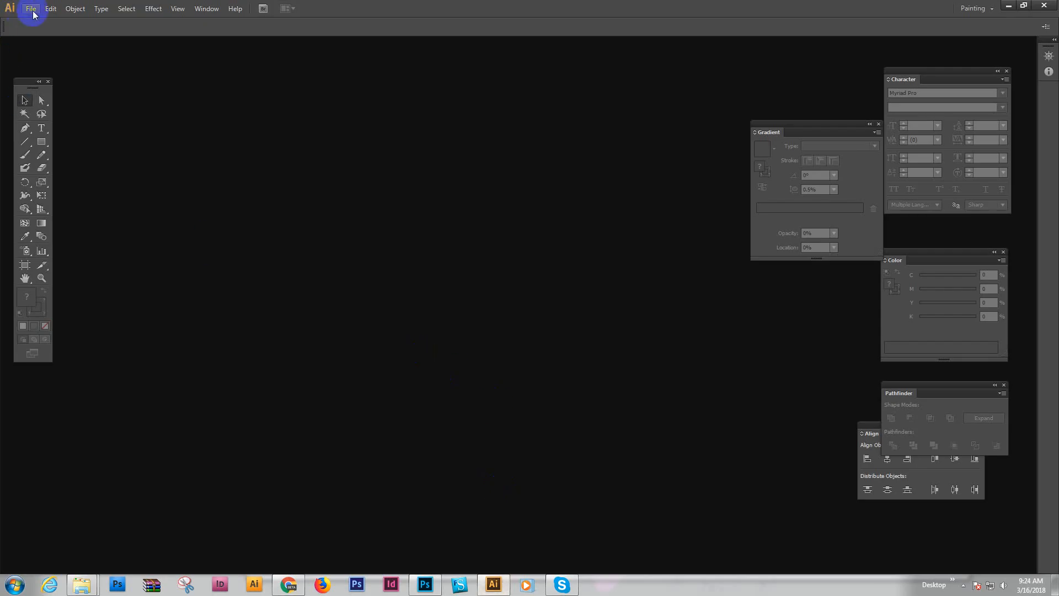
pyautogui.click(31, 8)
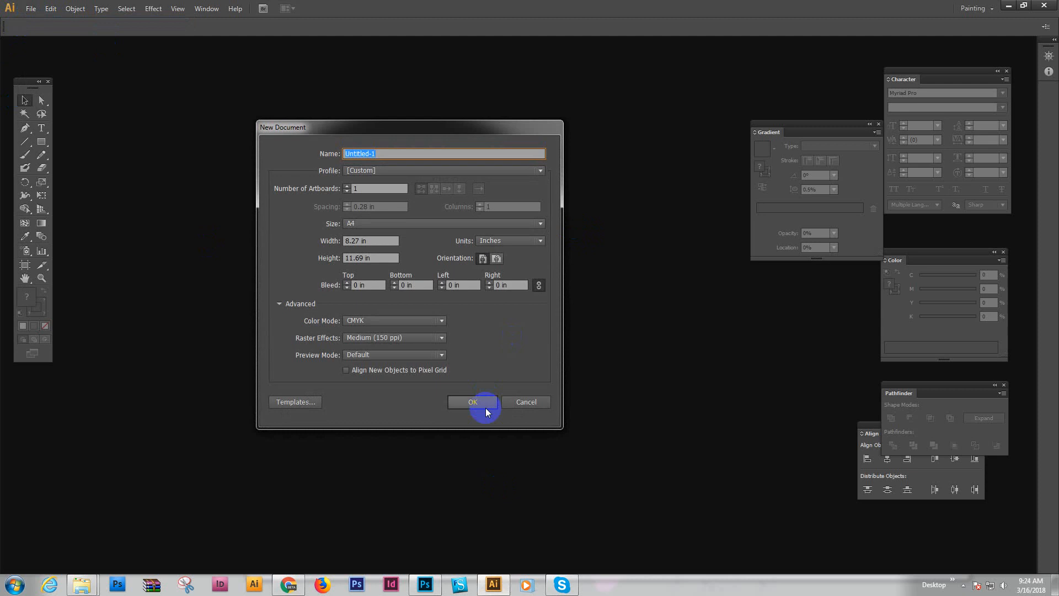
pyautogui.click(472, 401)
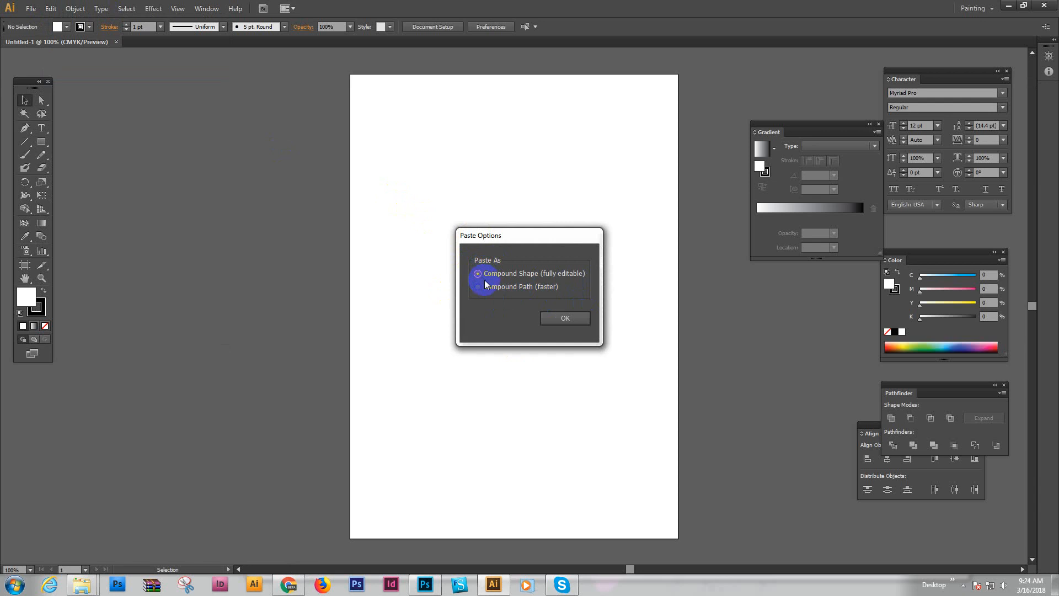
pyautogui.moveTo(505, 290)
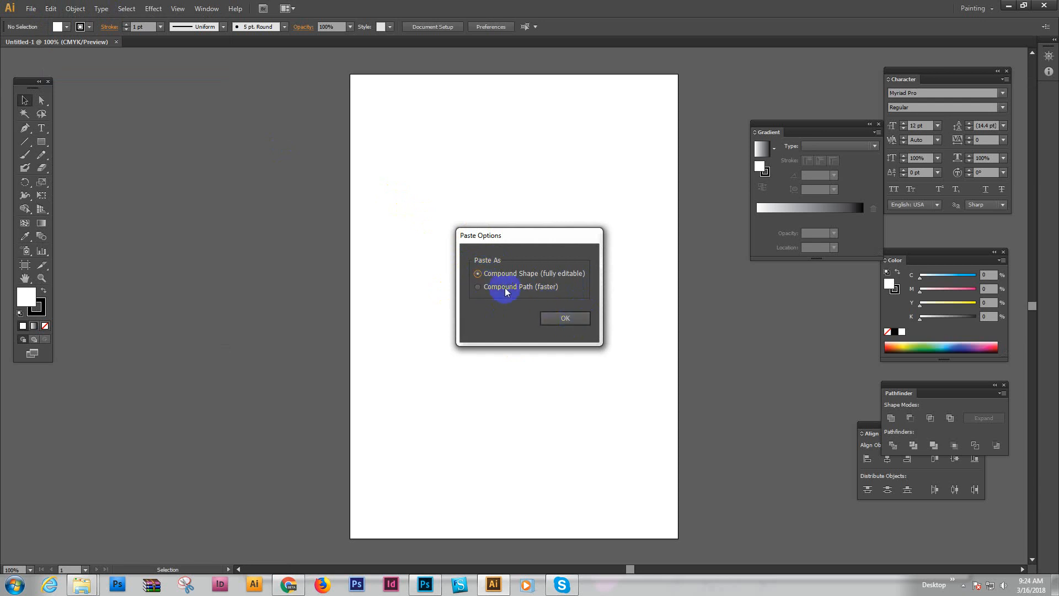
pyautogui.click(477, 287)
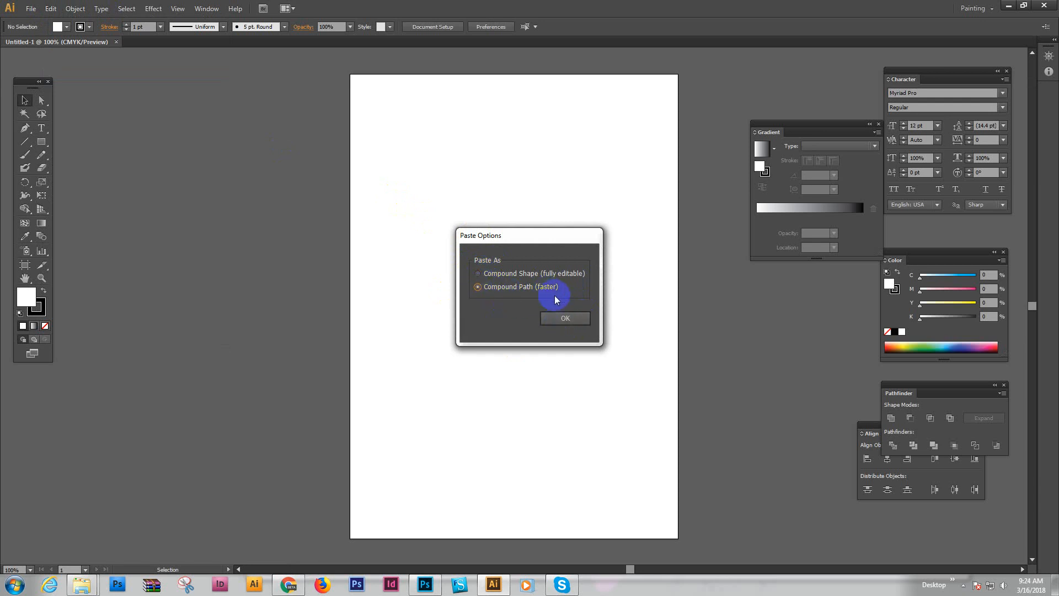
pyautogui.click(565, 317)
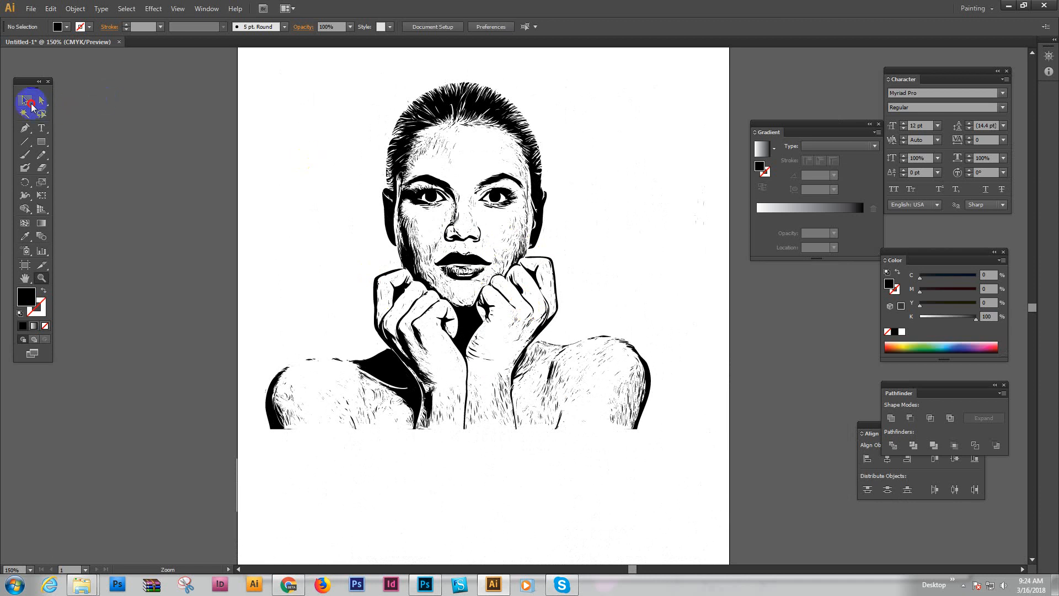
# Switch to the Selection tool to handle the pasted portrait as whole objects.
pyautogui.click(424, 585)
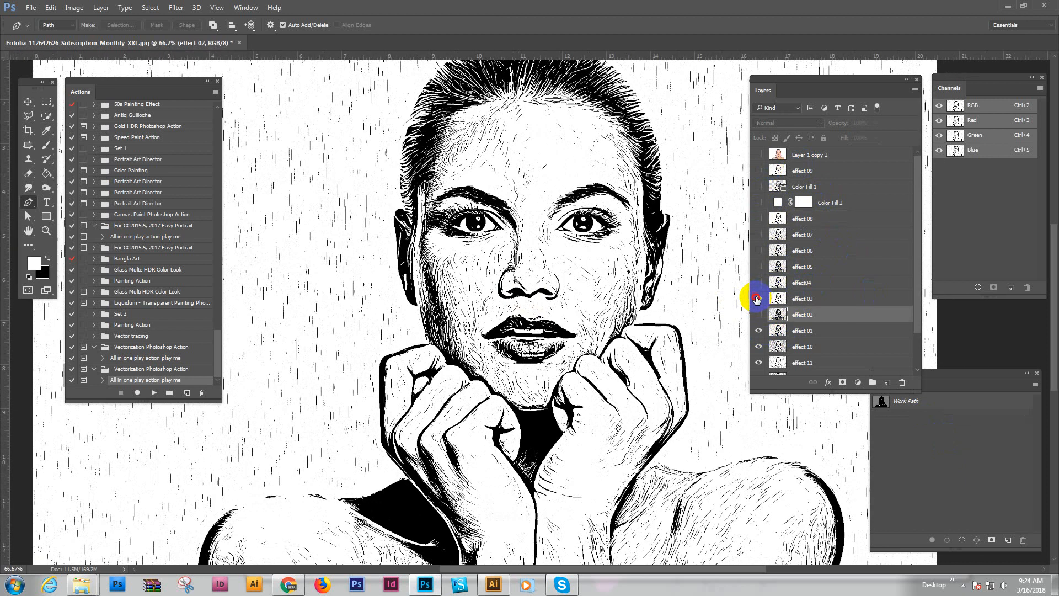
# Toggle layer visibility so the detailed engraved sketch effect shows over the streaked background.
pyautogui.click(757, 314)
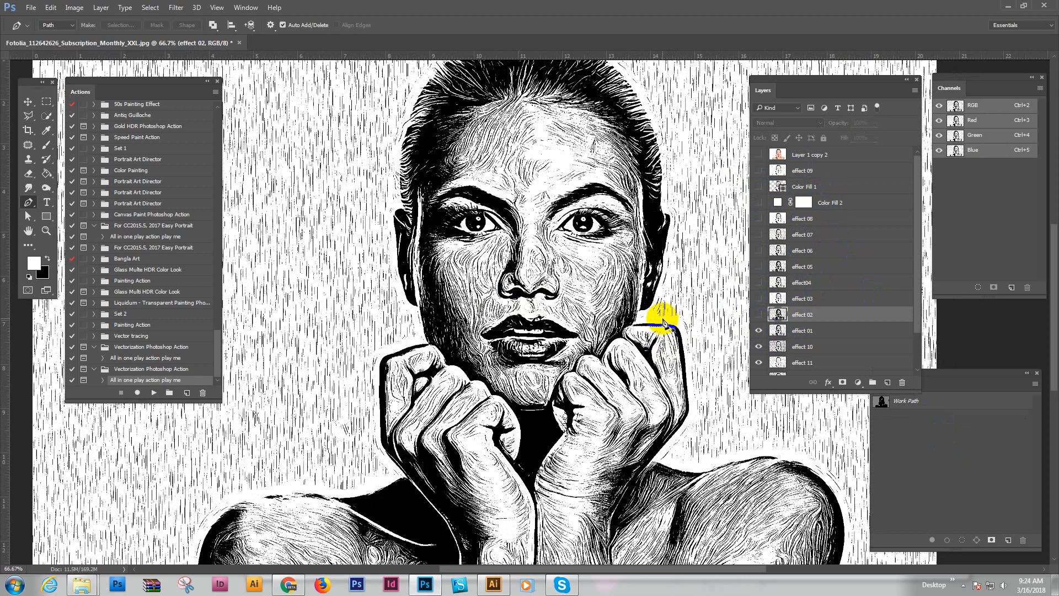
pyautogui.moveTo(659, 324); pyautogui.dragTo(585, 341)
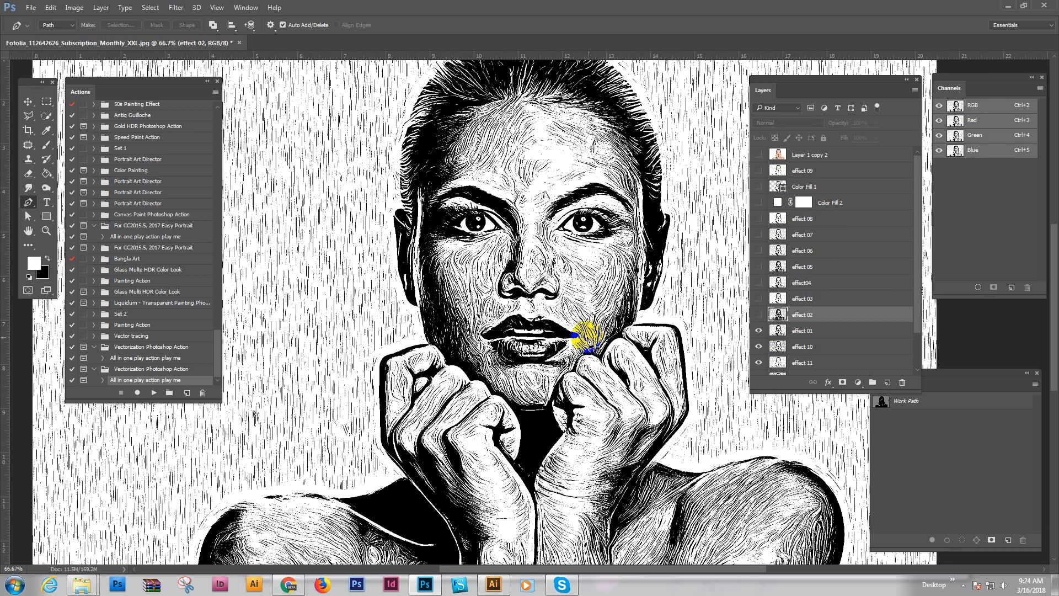